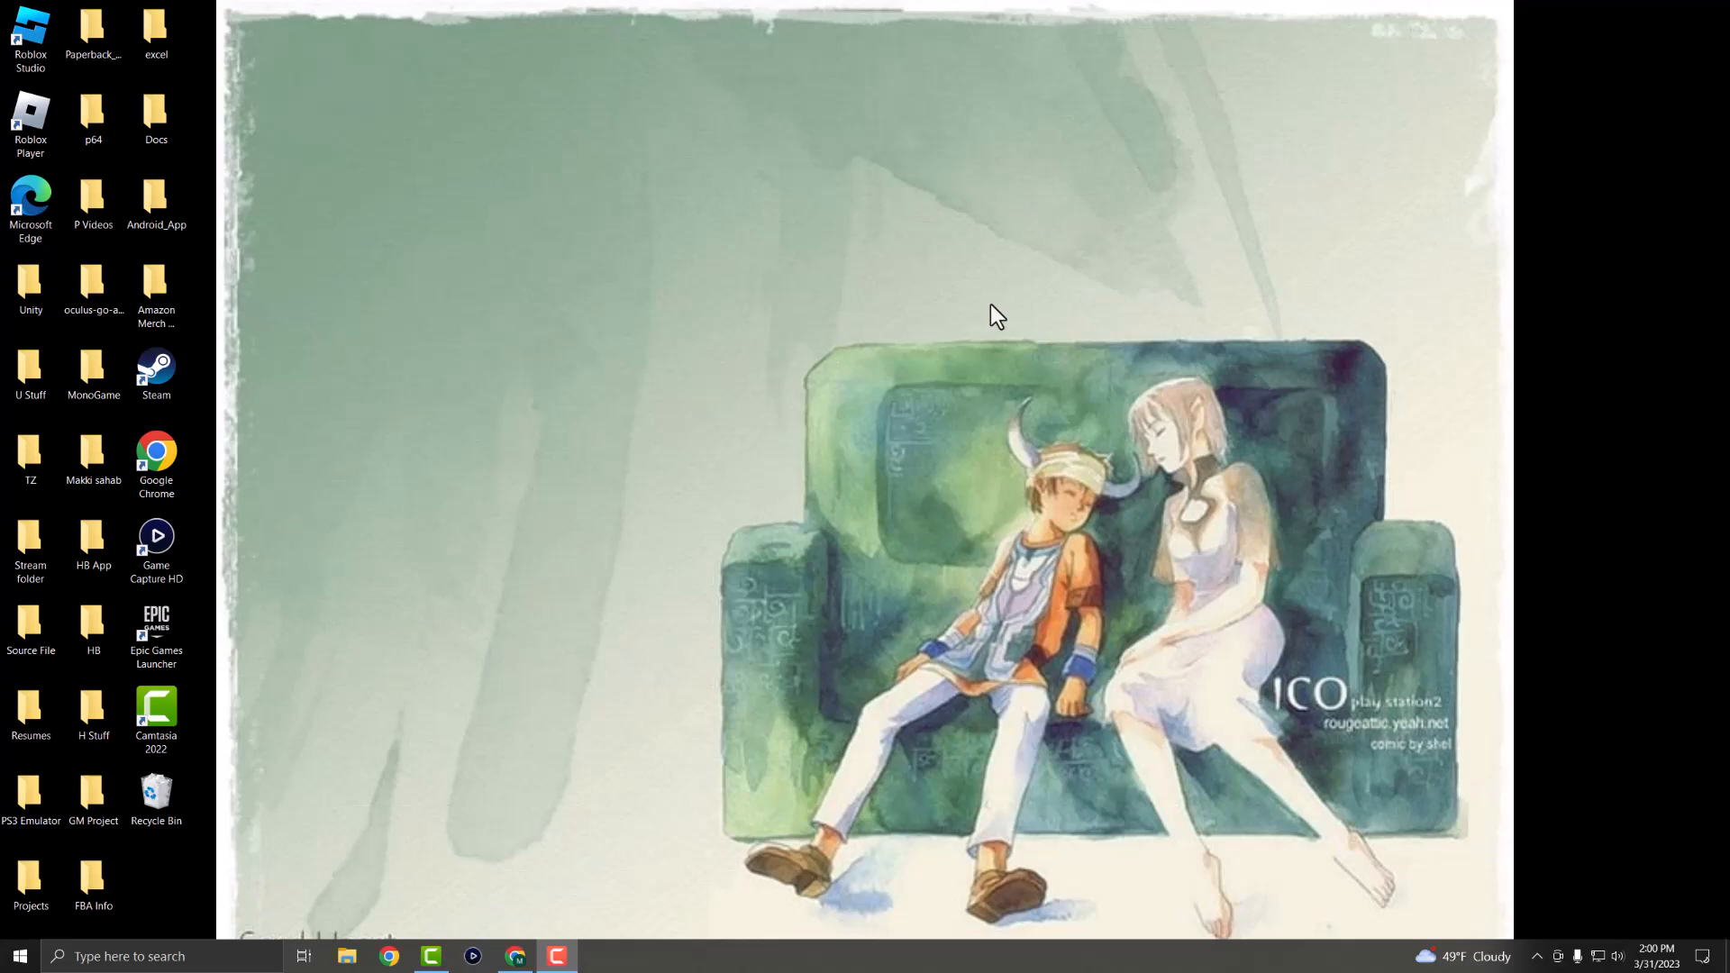
mouse_move(9, 498)
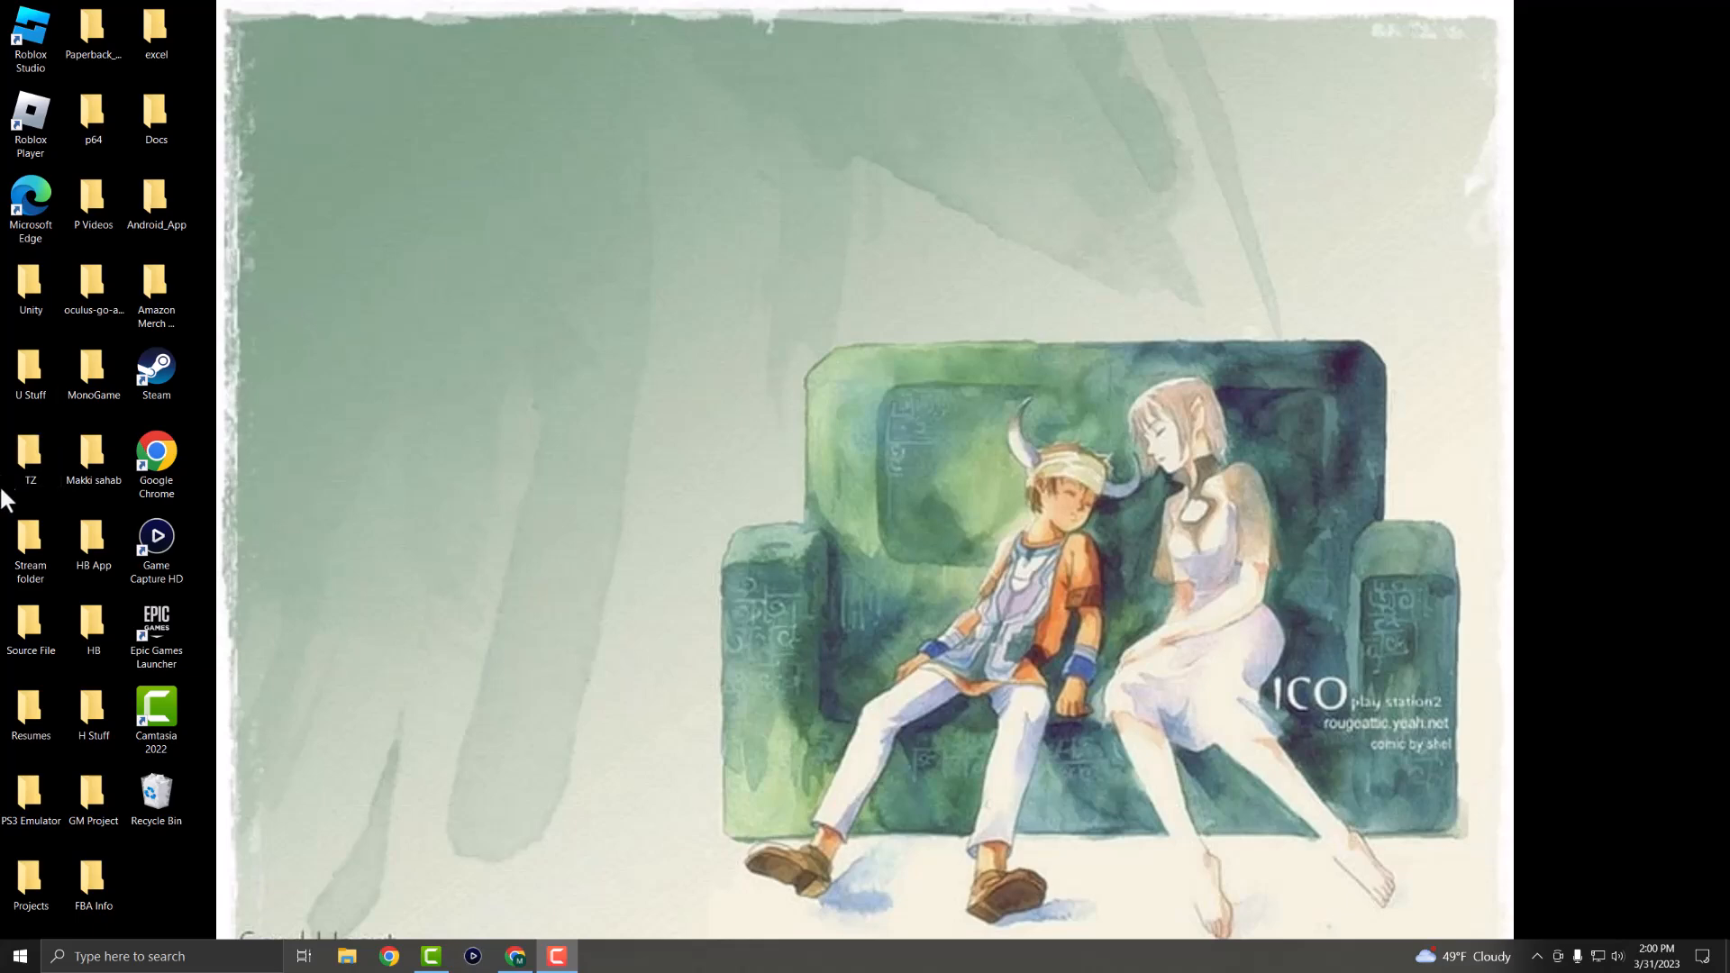
Search Windows for 'network' to find View network connections.
left_click(161, 955)
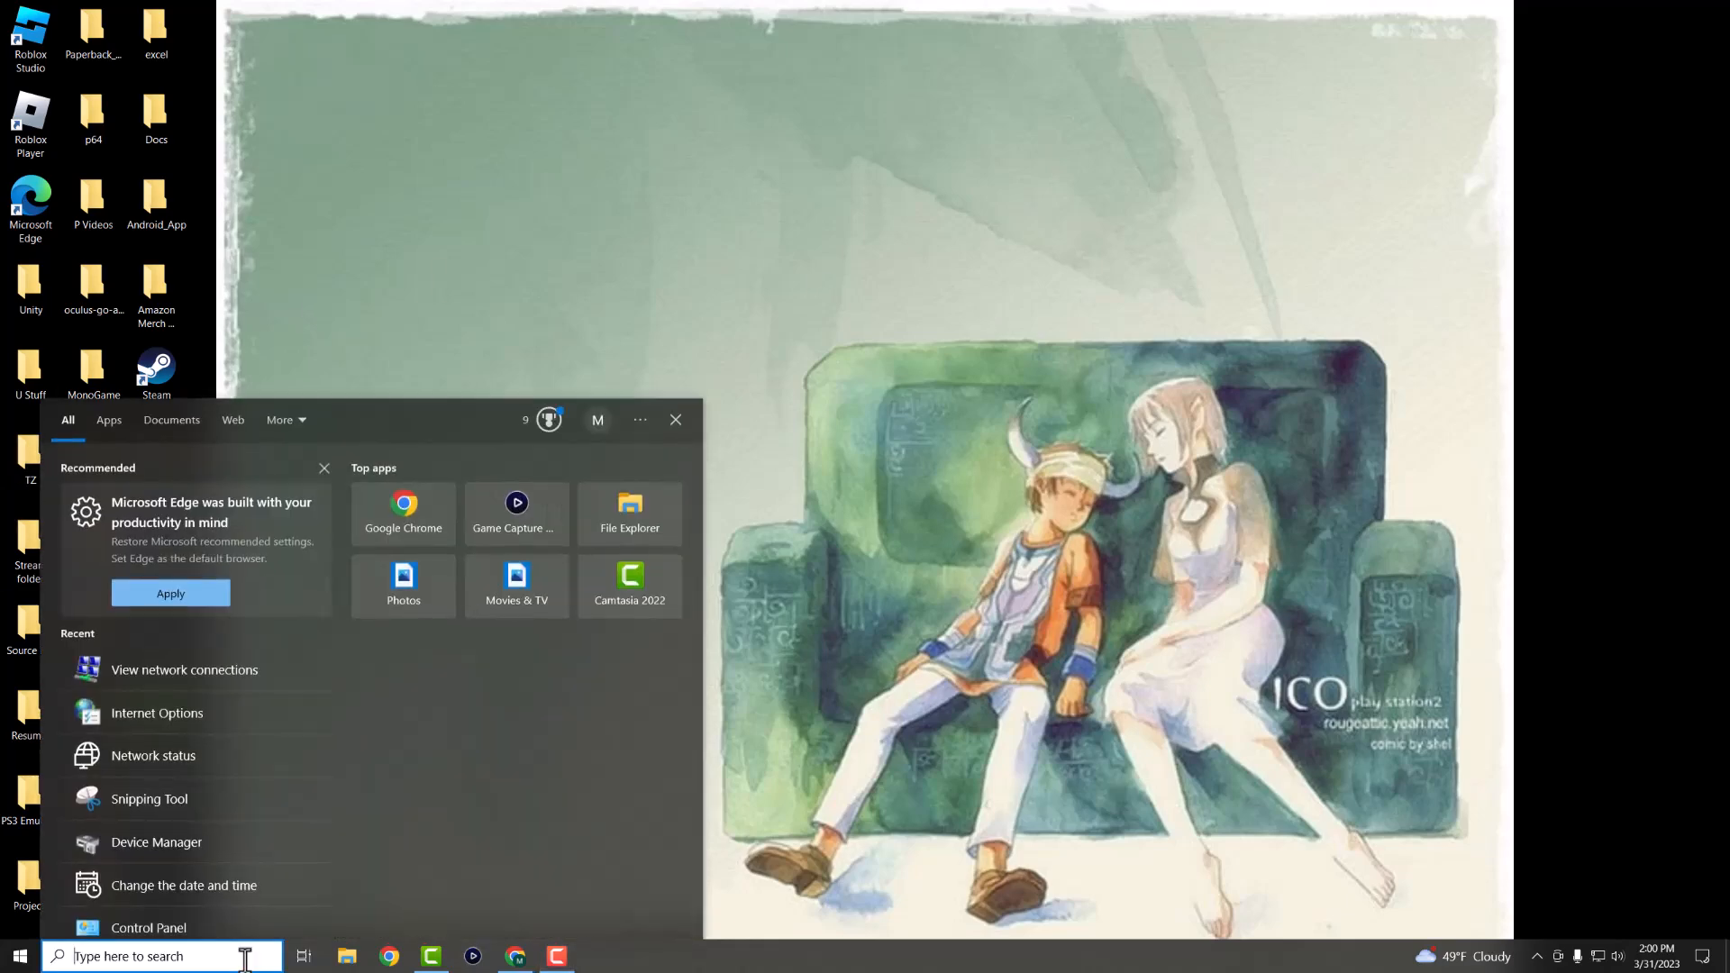
type("network")
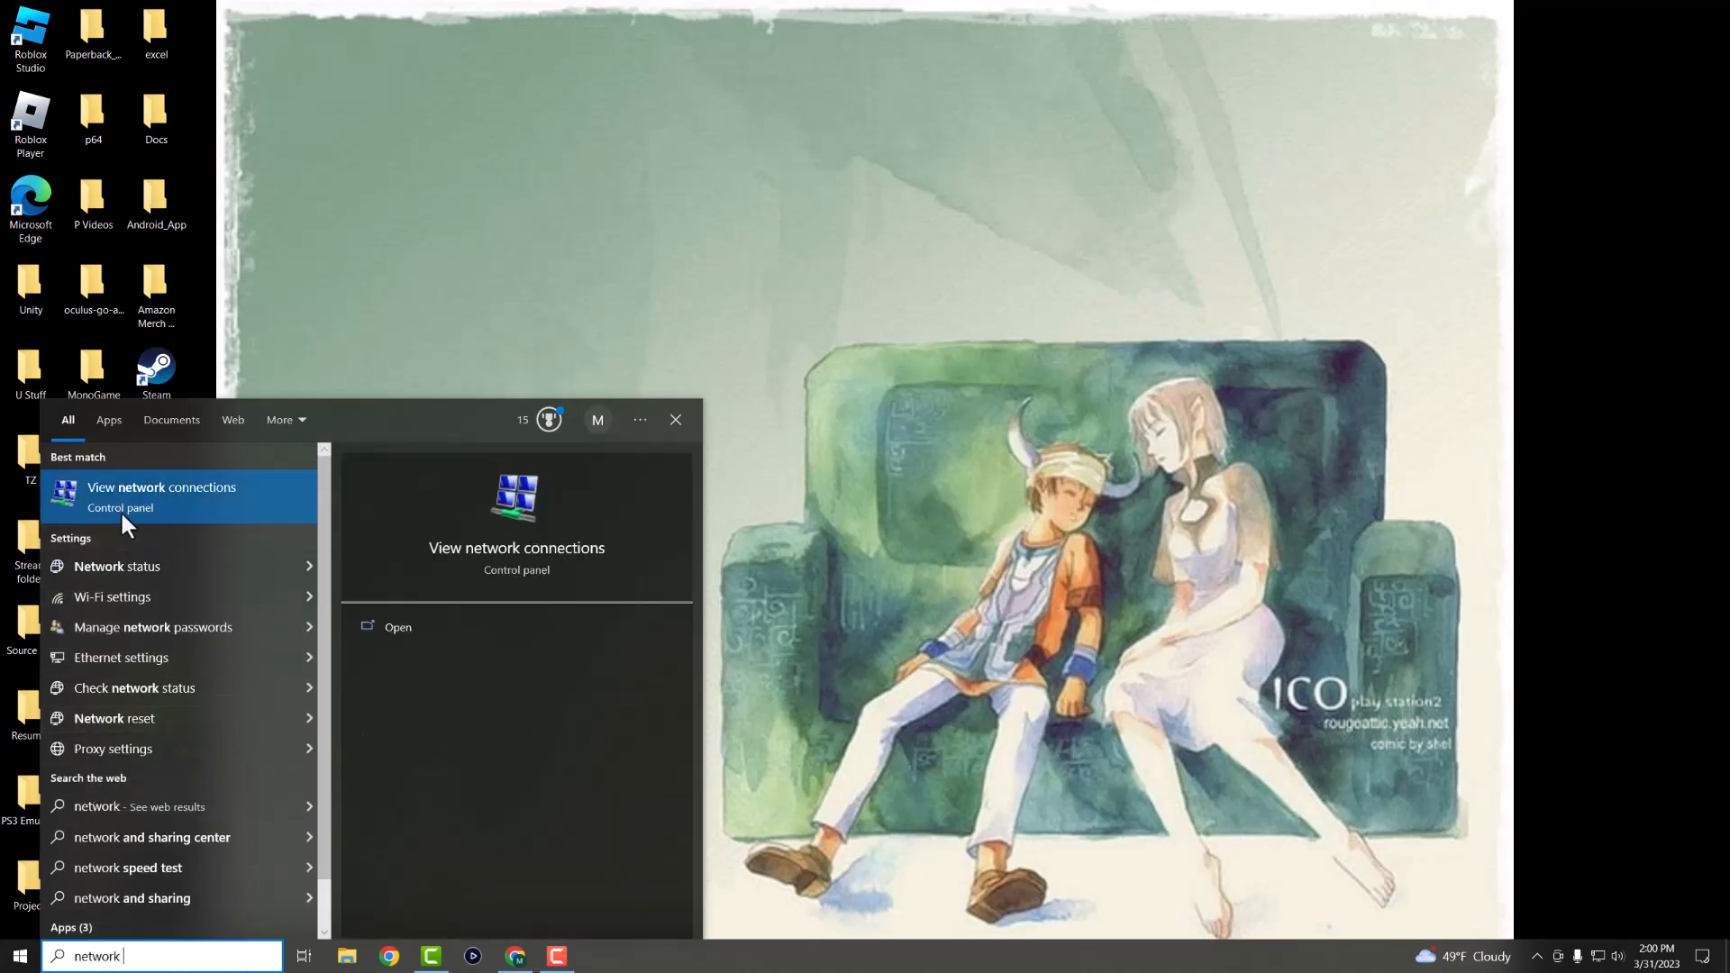
Open View network connections and show the Ethernet adapter's context menu.
left_click(161, 486)
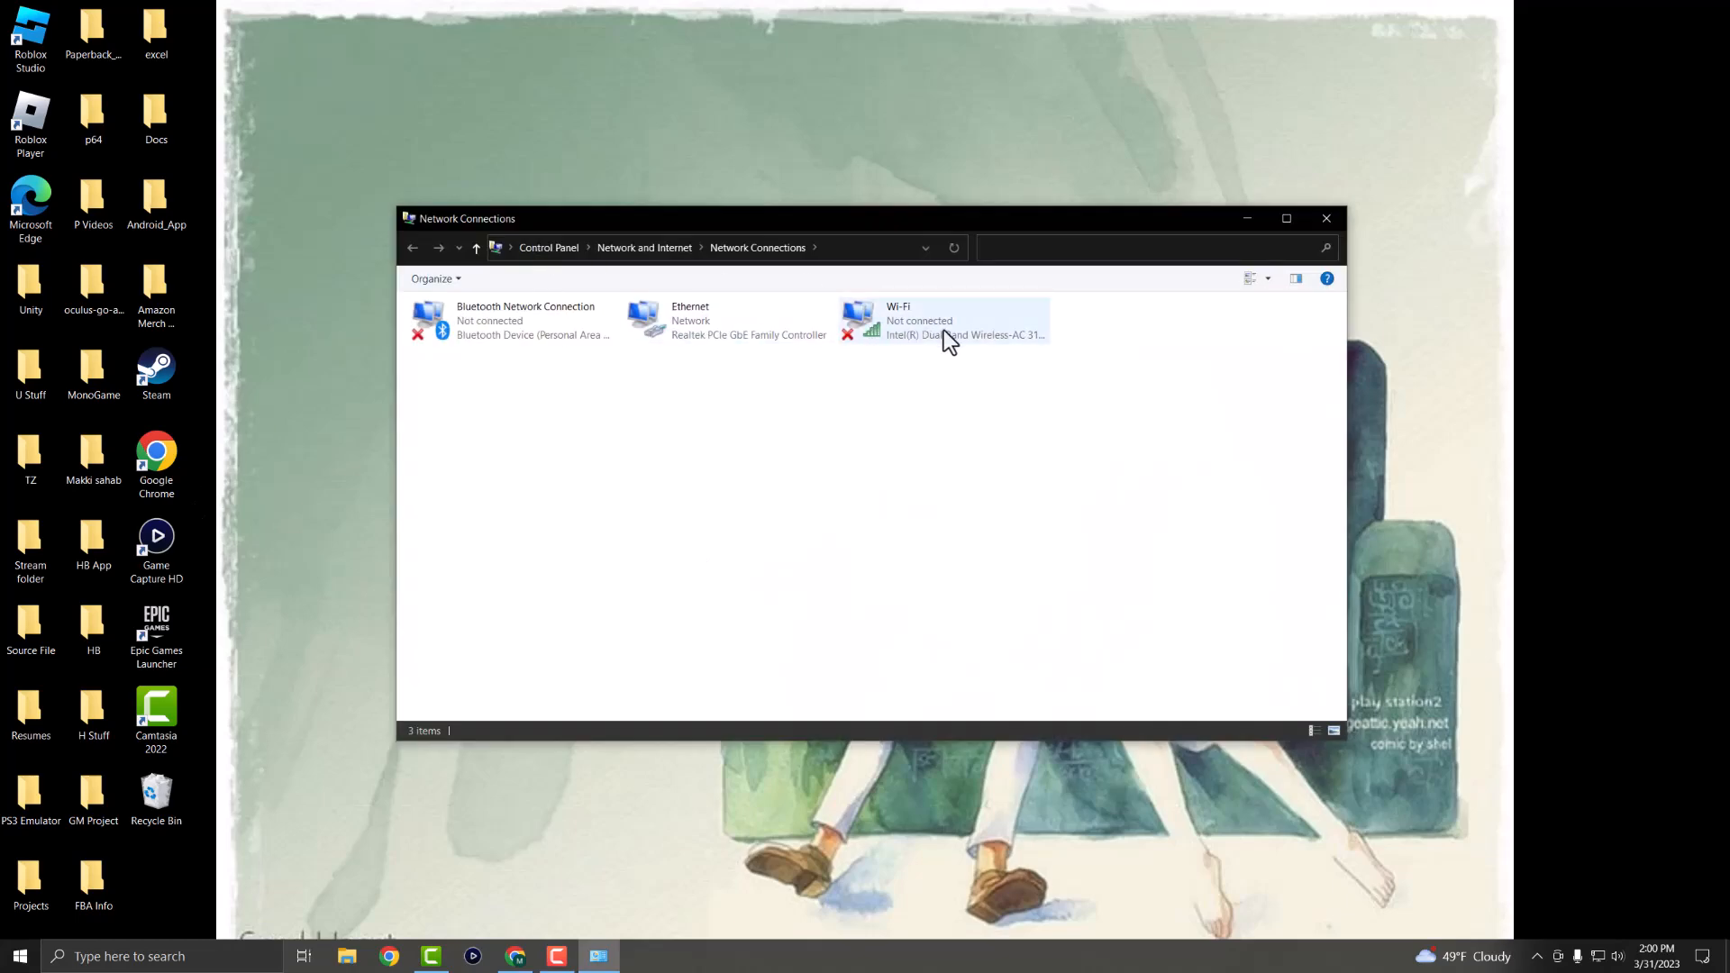
mouse_move(750, 343)
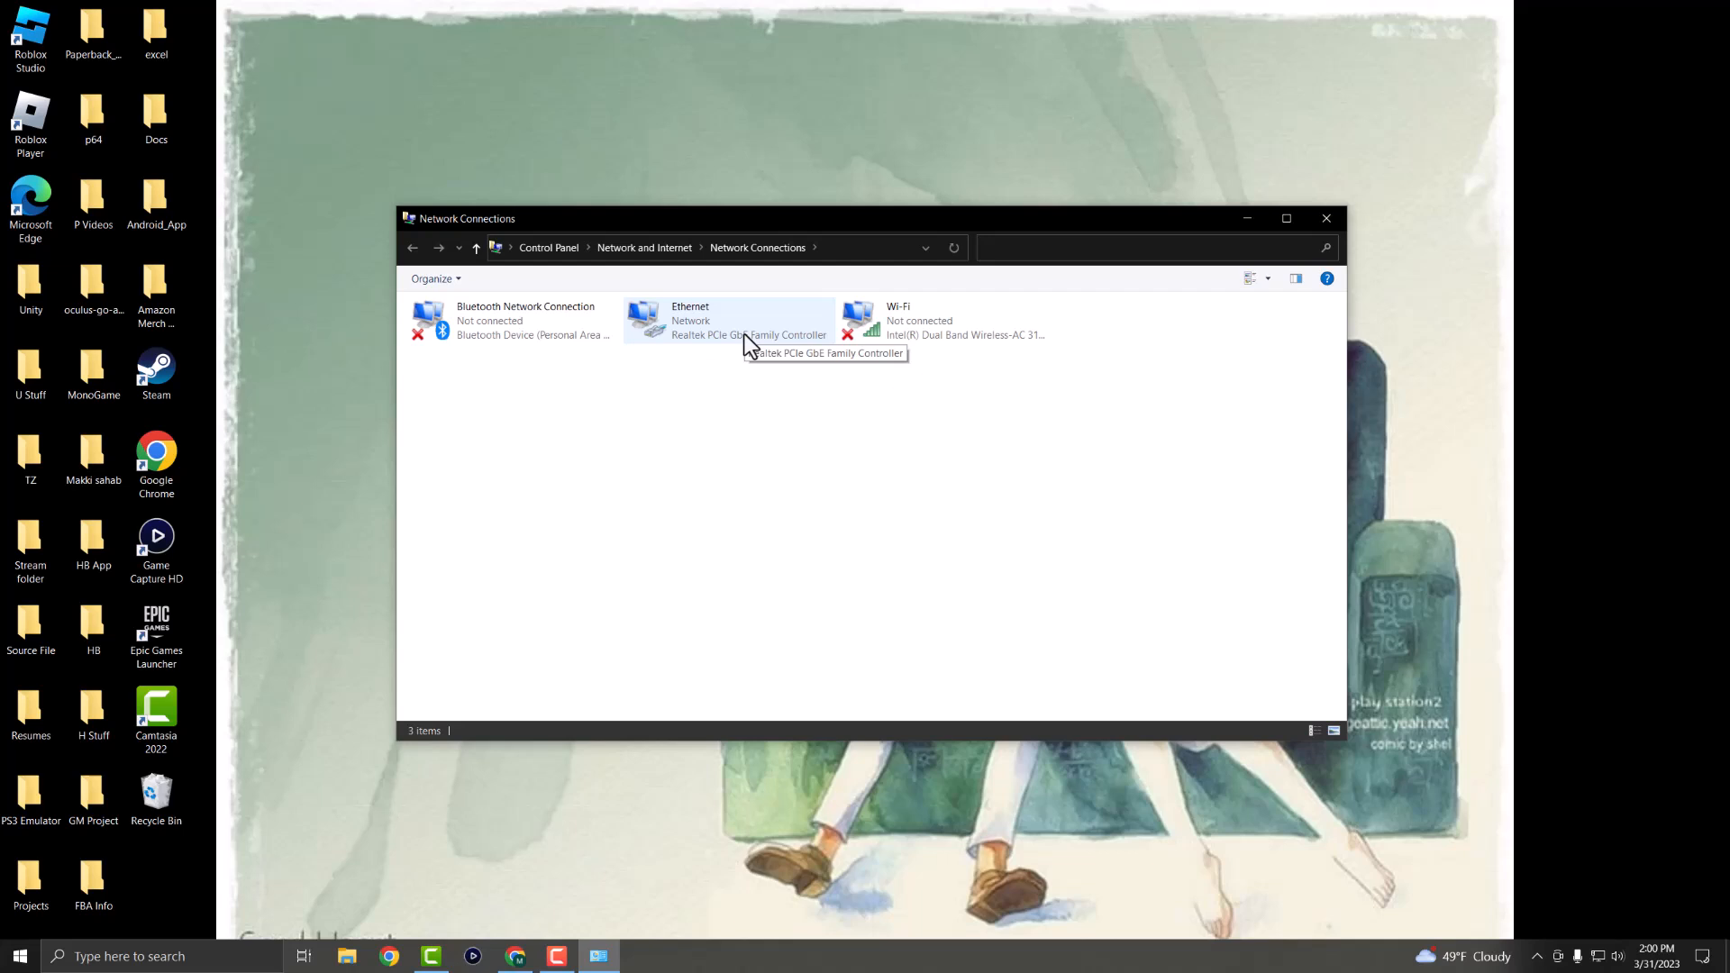
mouse_move(684, 348)
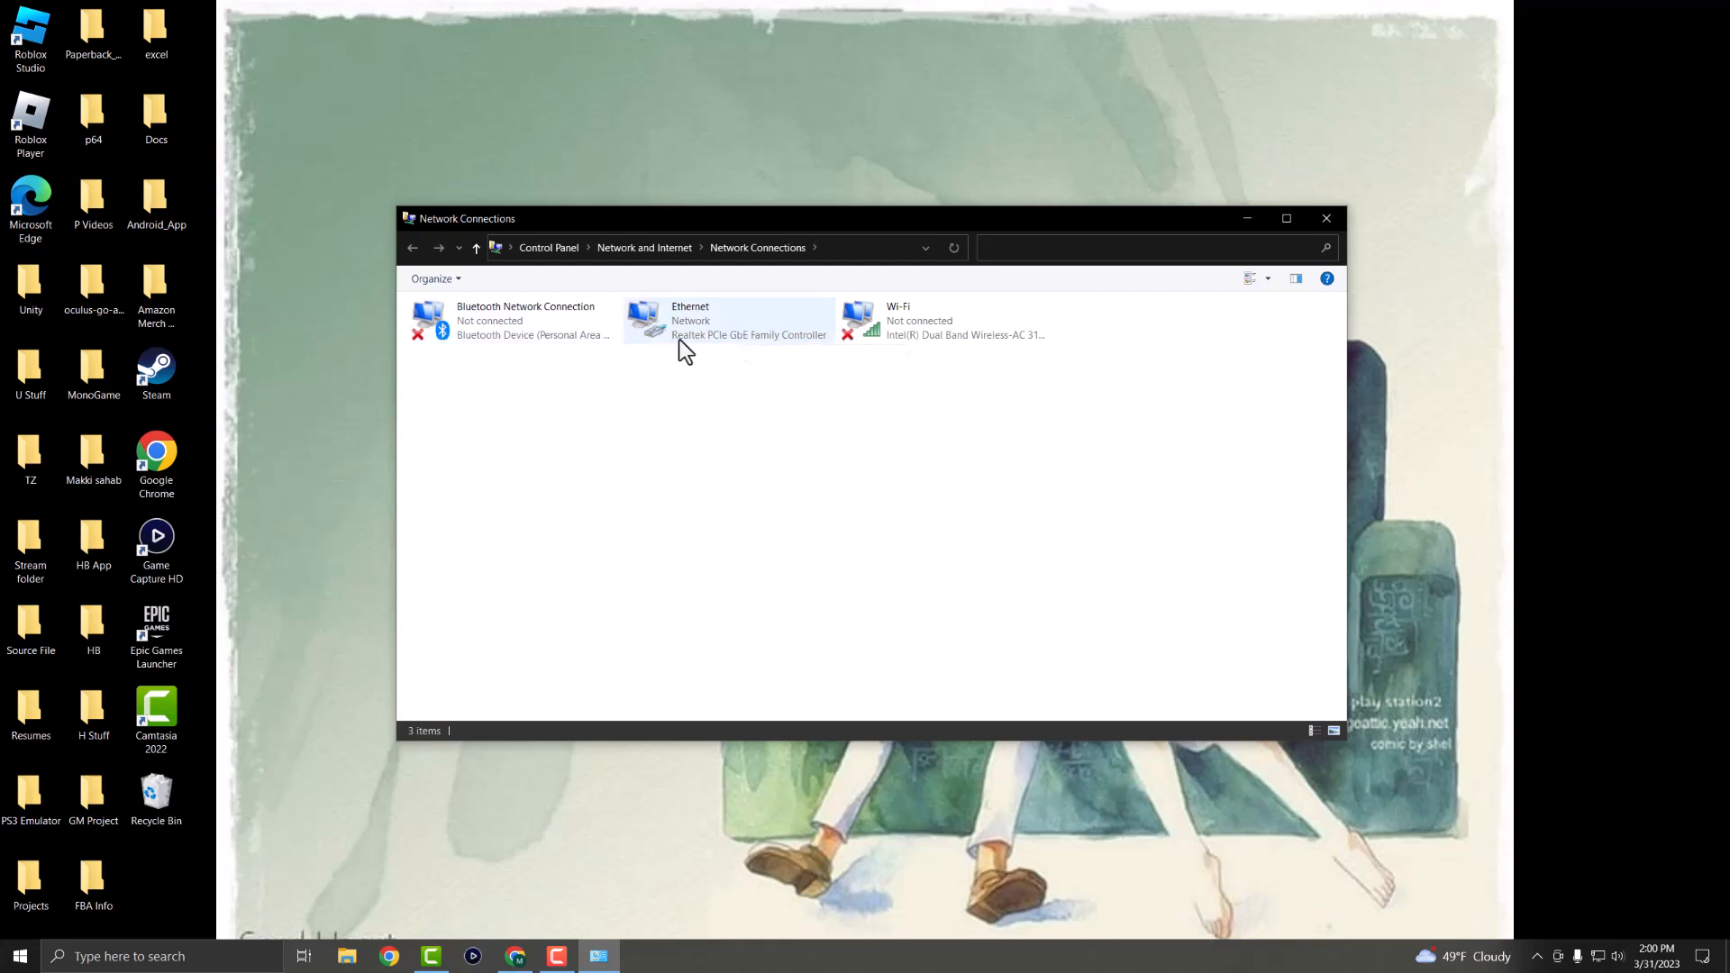
right_click(689, 320)
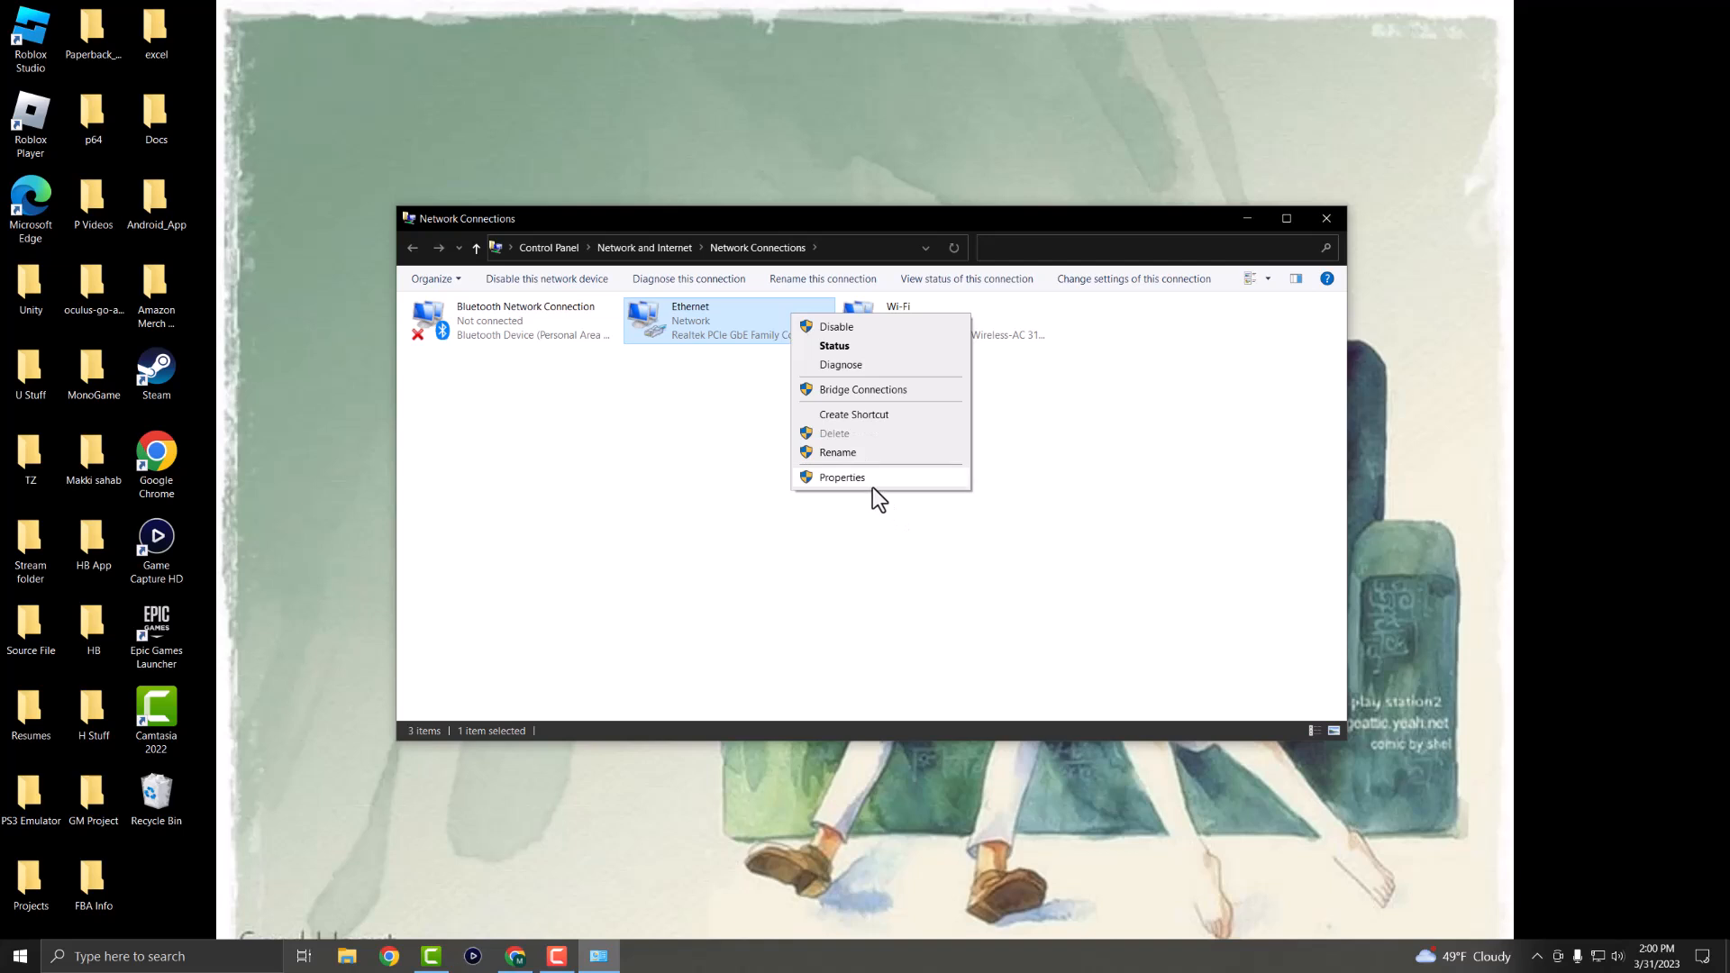
Open Ethernet Properties and select Internet Protocol Version 4 (TCP/IPv4).
left_click(842, 477)
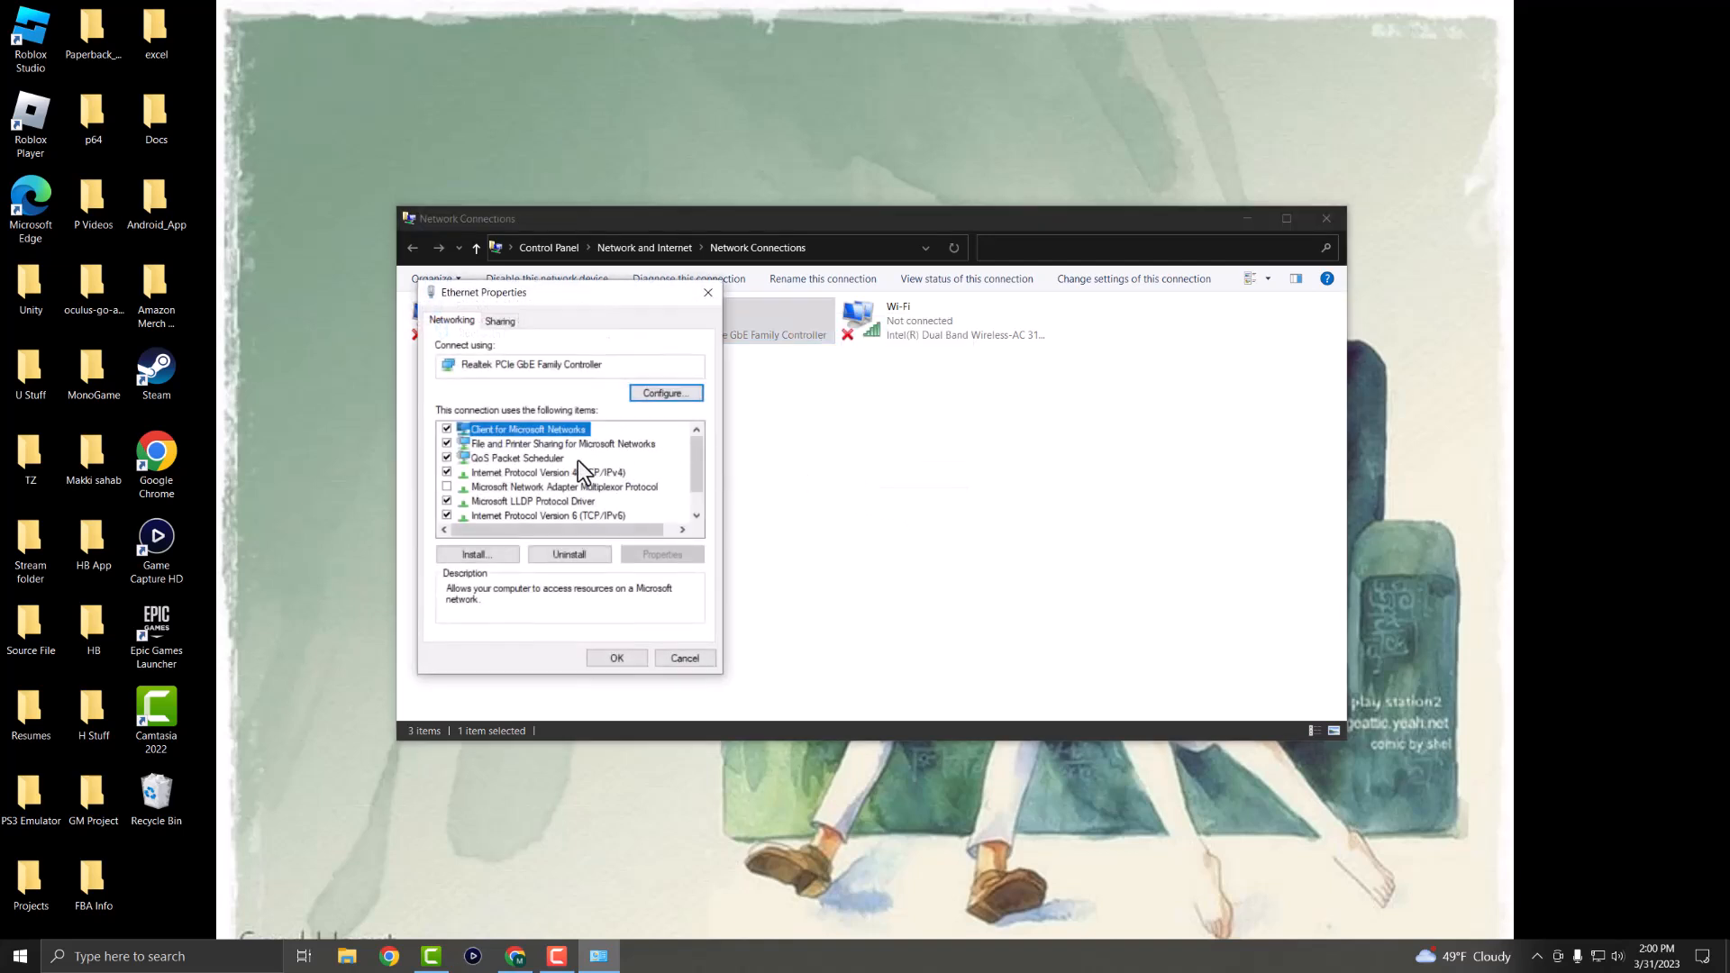
left_click(548, 472)
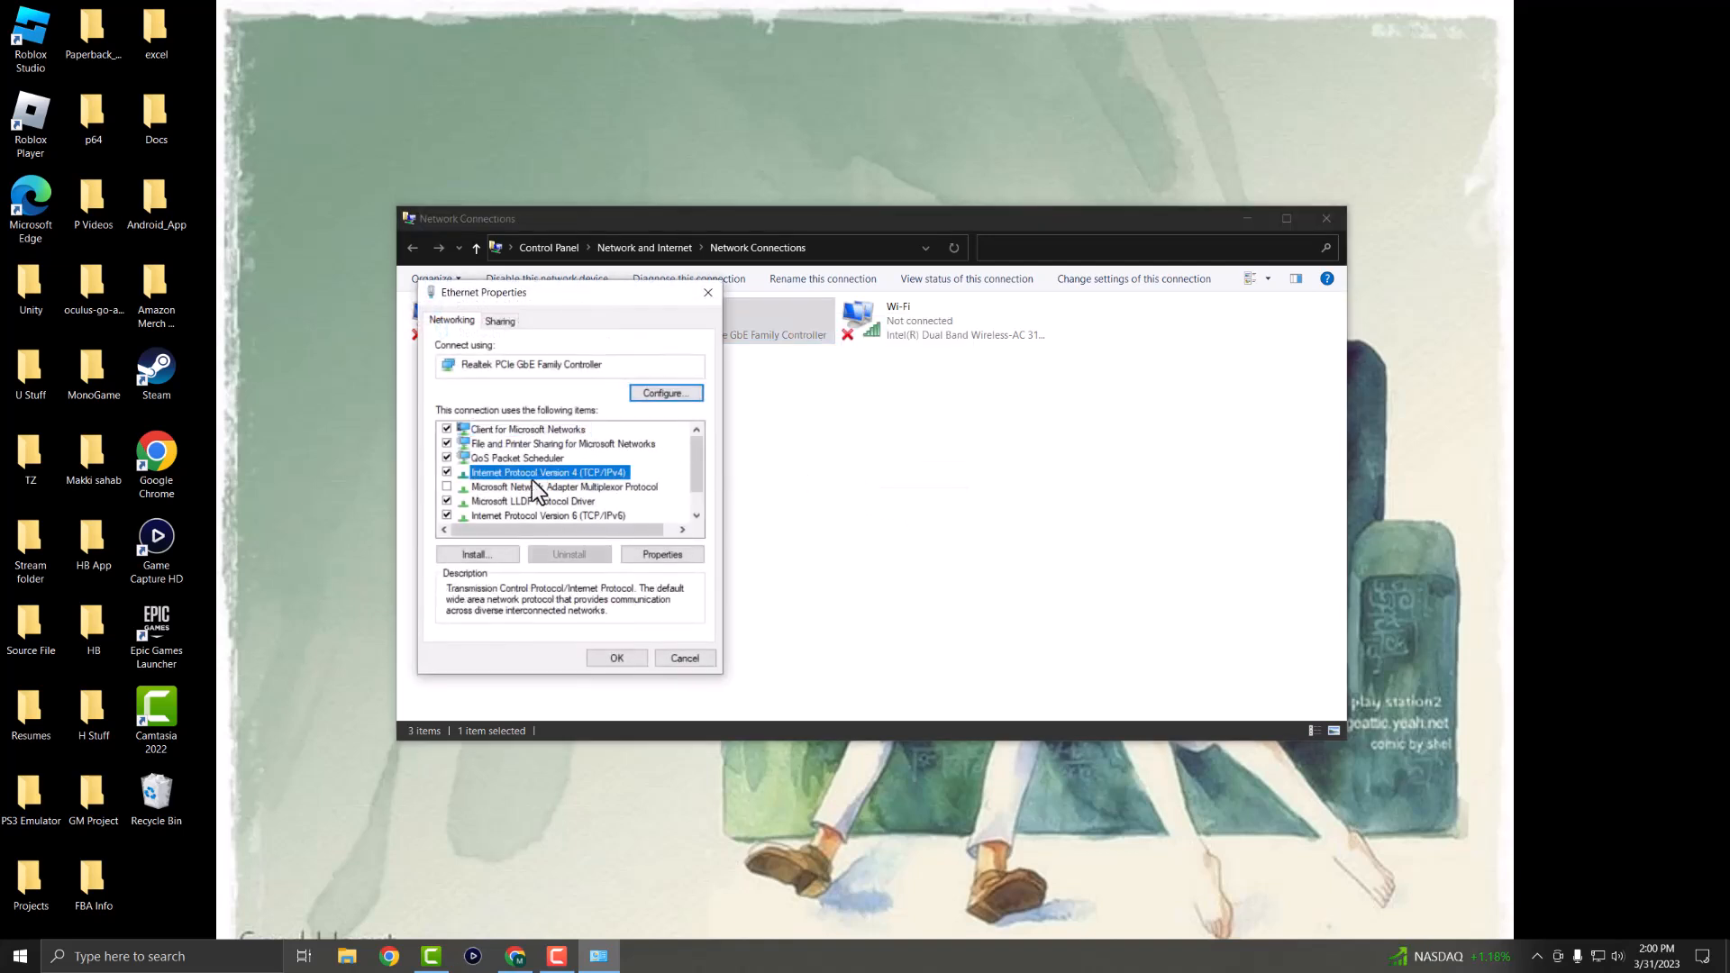
mouse_move(590, 491)
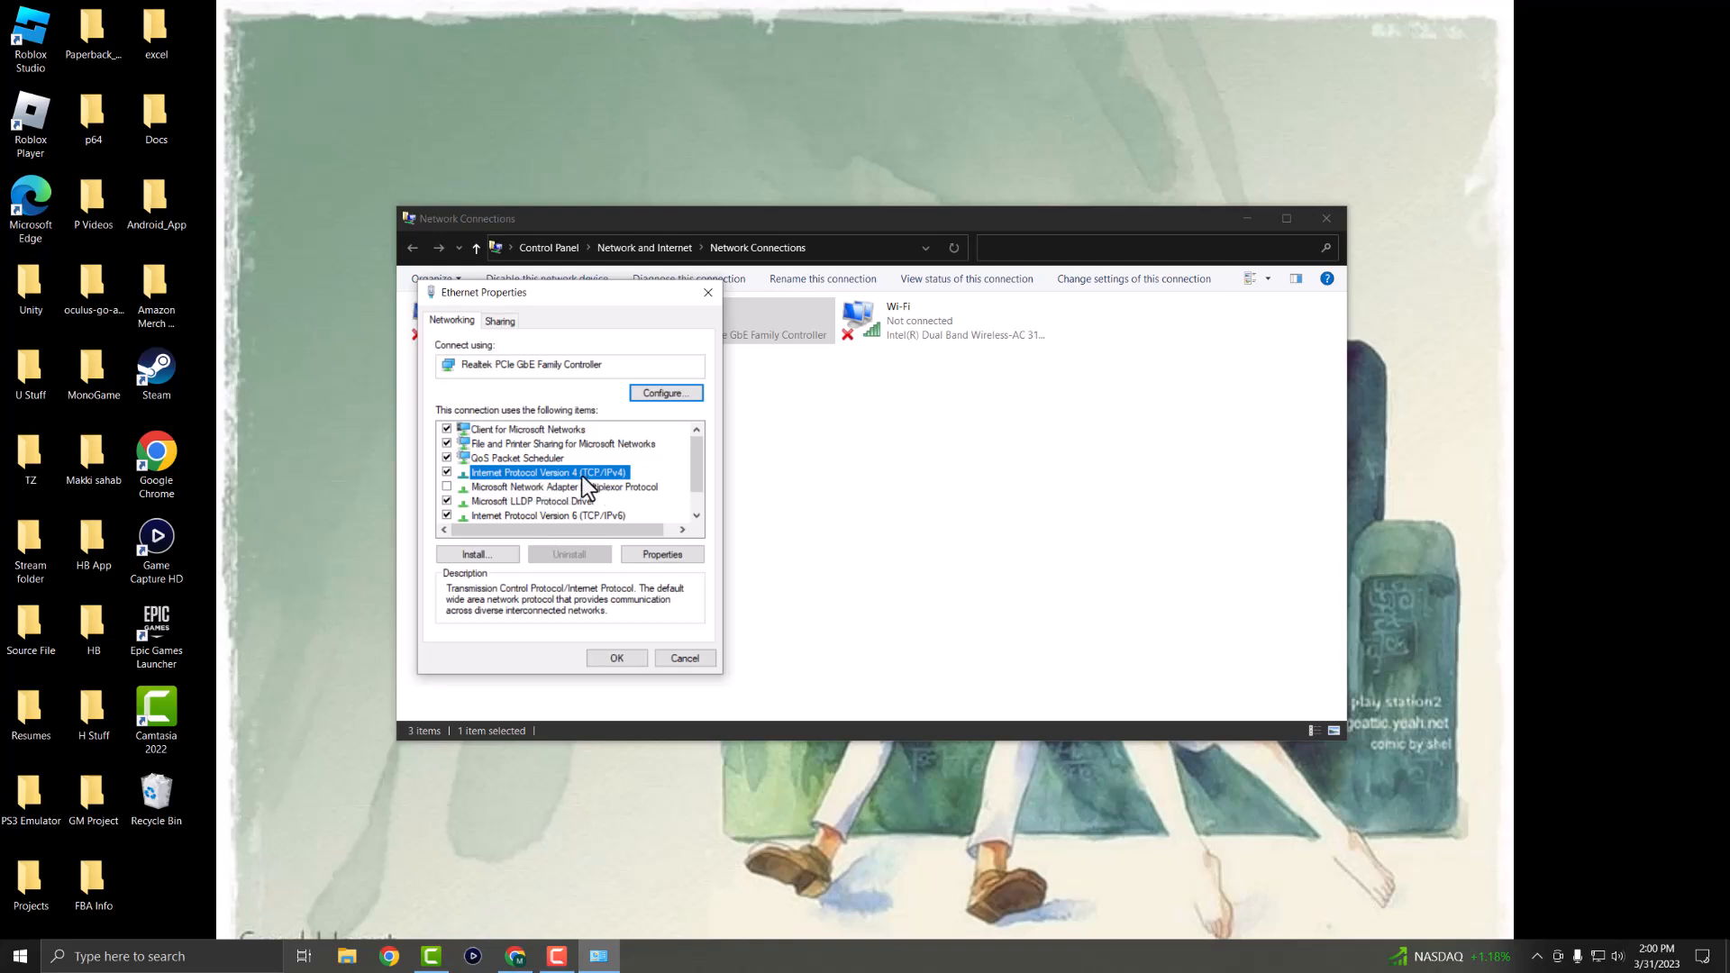
mouse_move(629, 488)
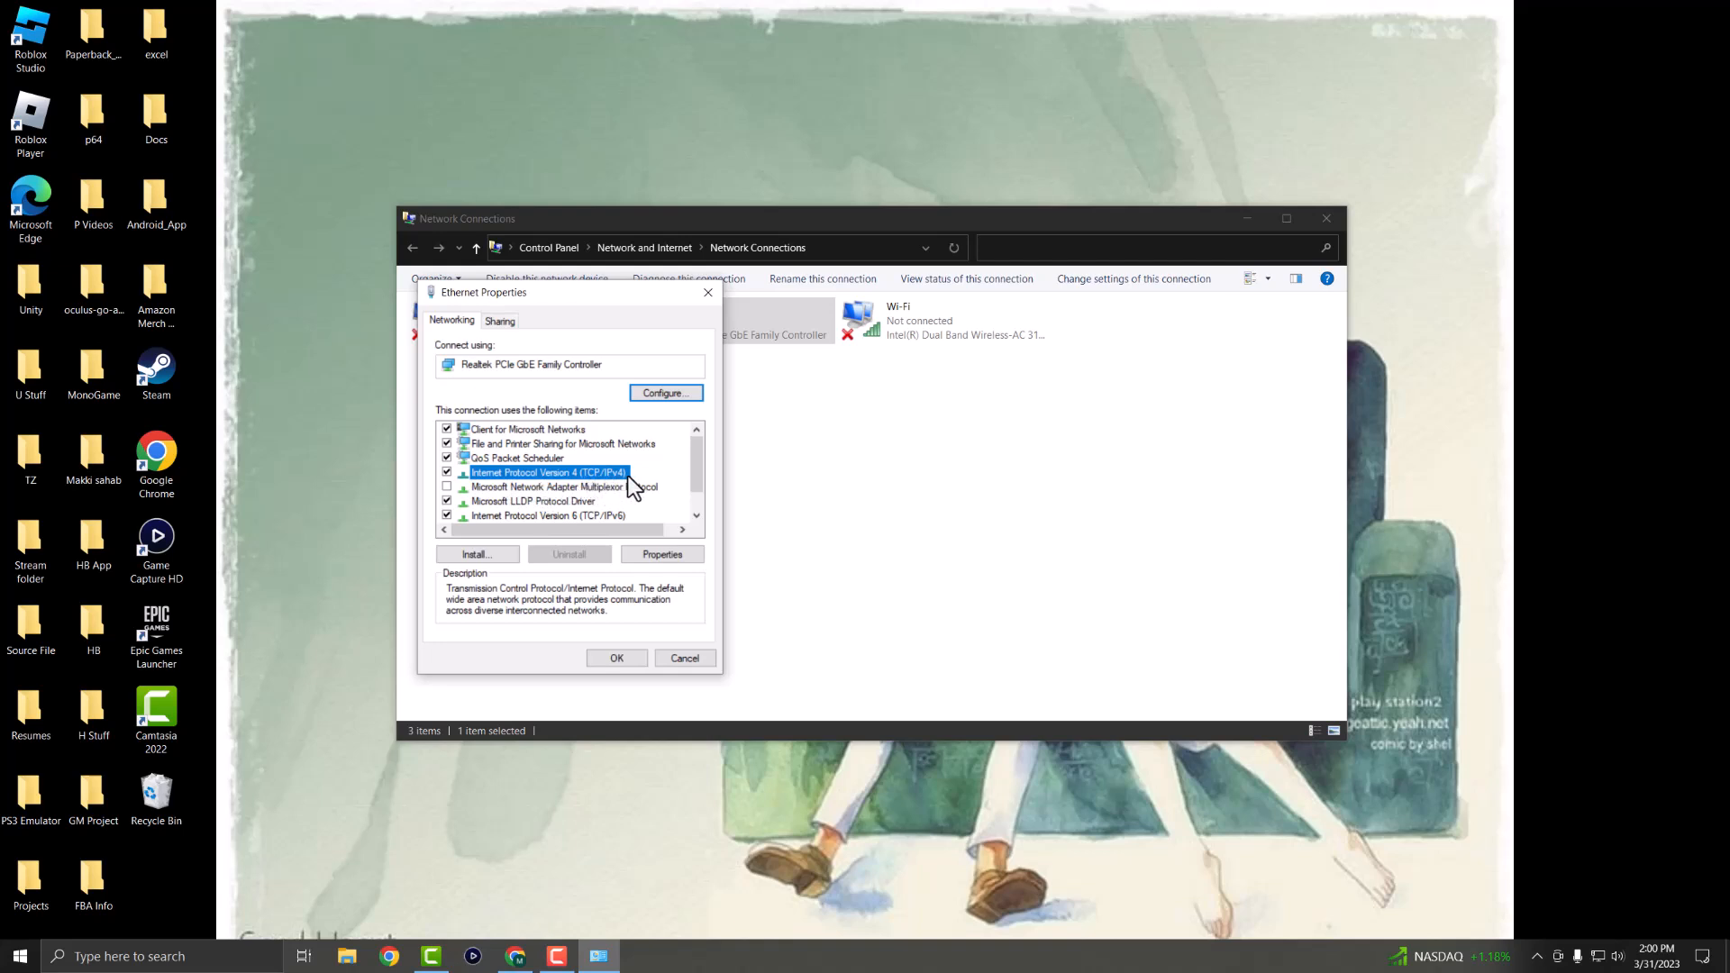
left_click(546, 515)
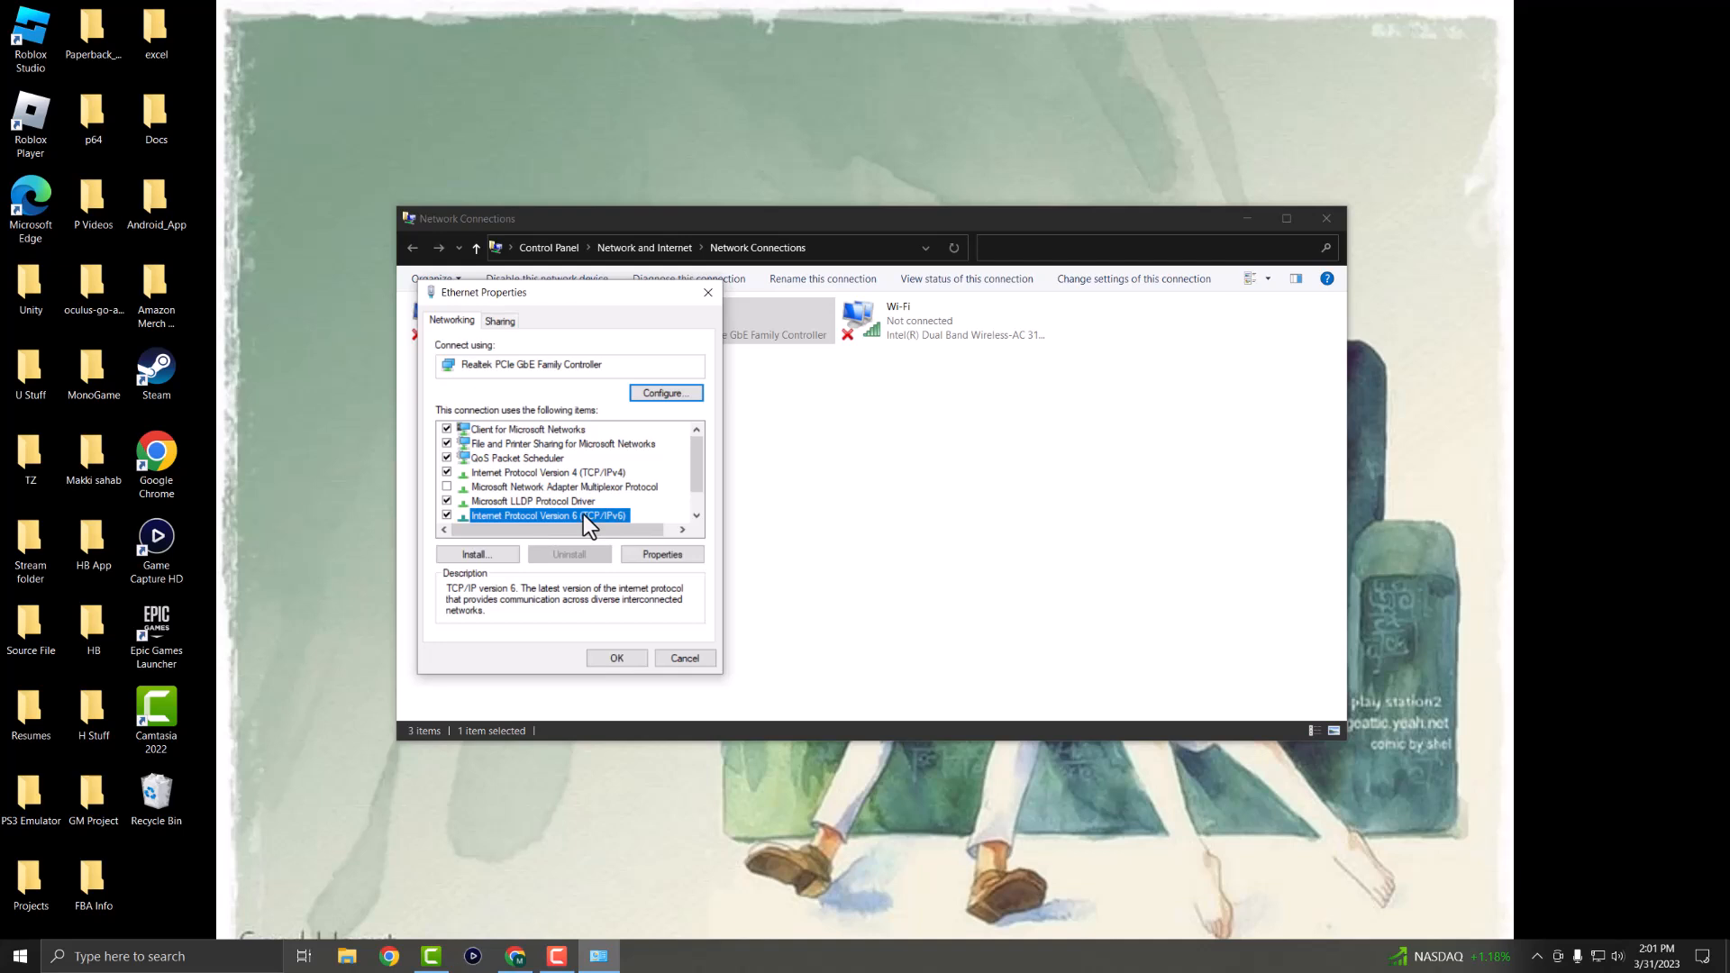
left_click(549, 472)
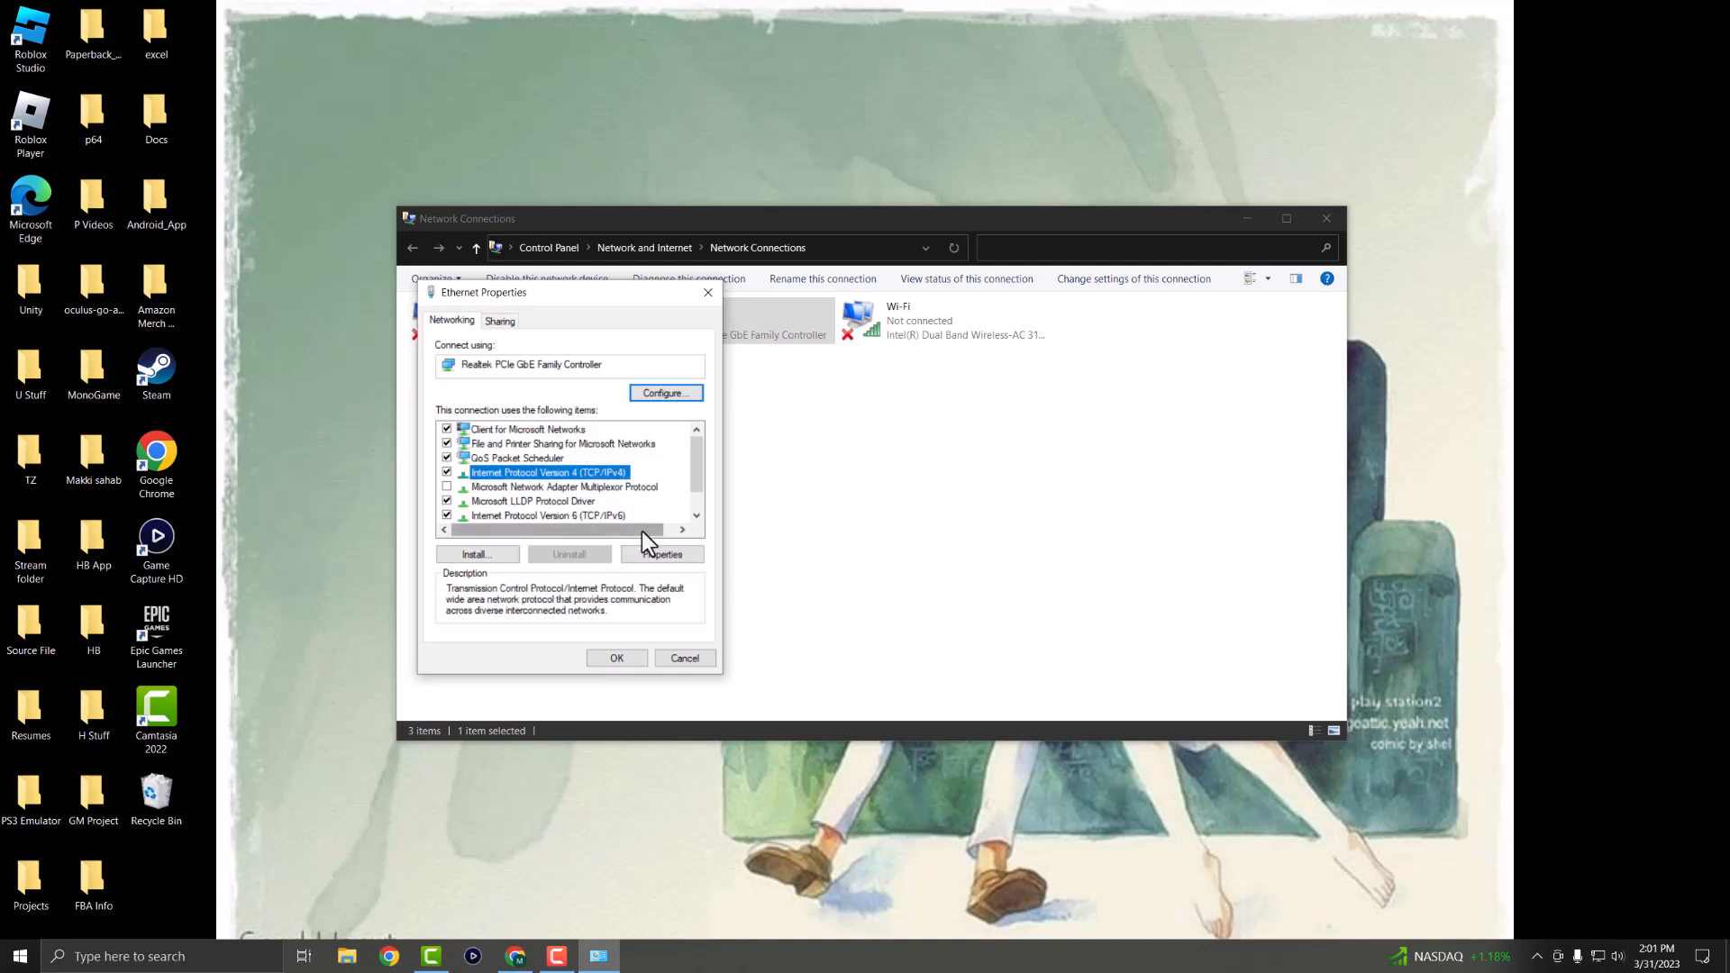
Set IPv4 Preferred DNS 8.8.8.8 and Alternate DNS 8.8.4.4, confirming both dialogs.
left_click(660, 554)
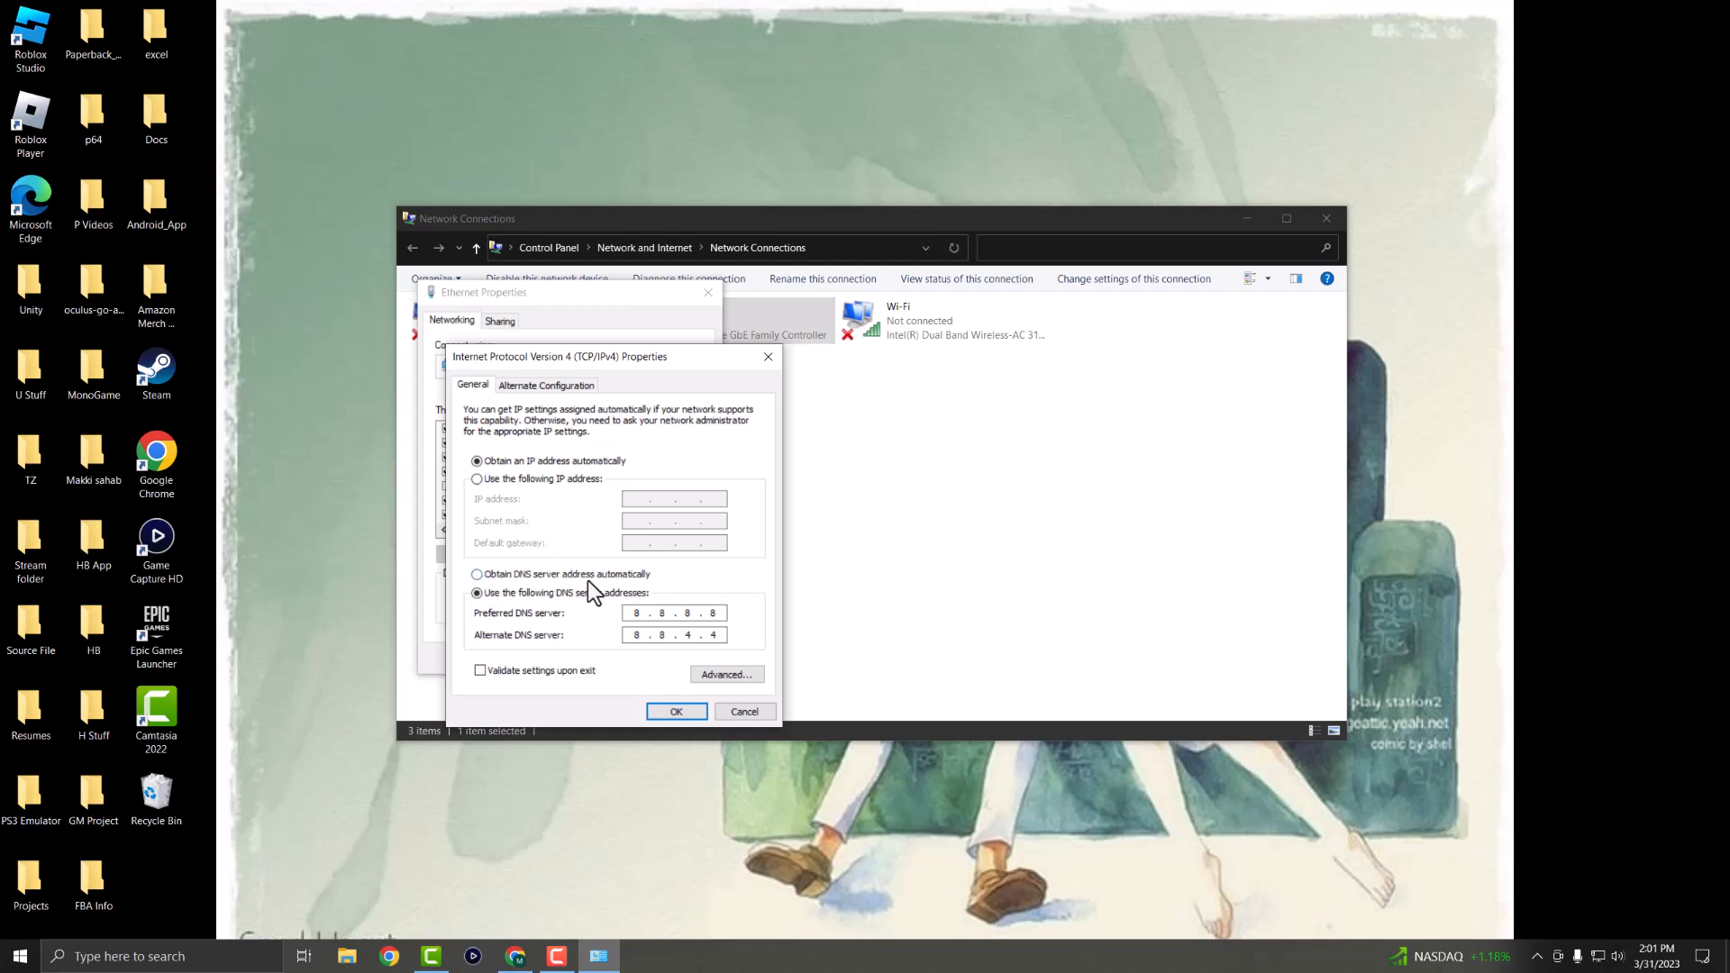
mouse_move(566, 618)
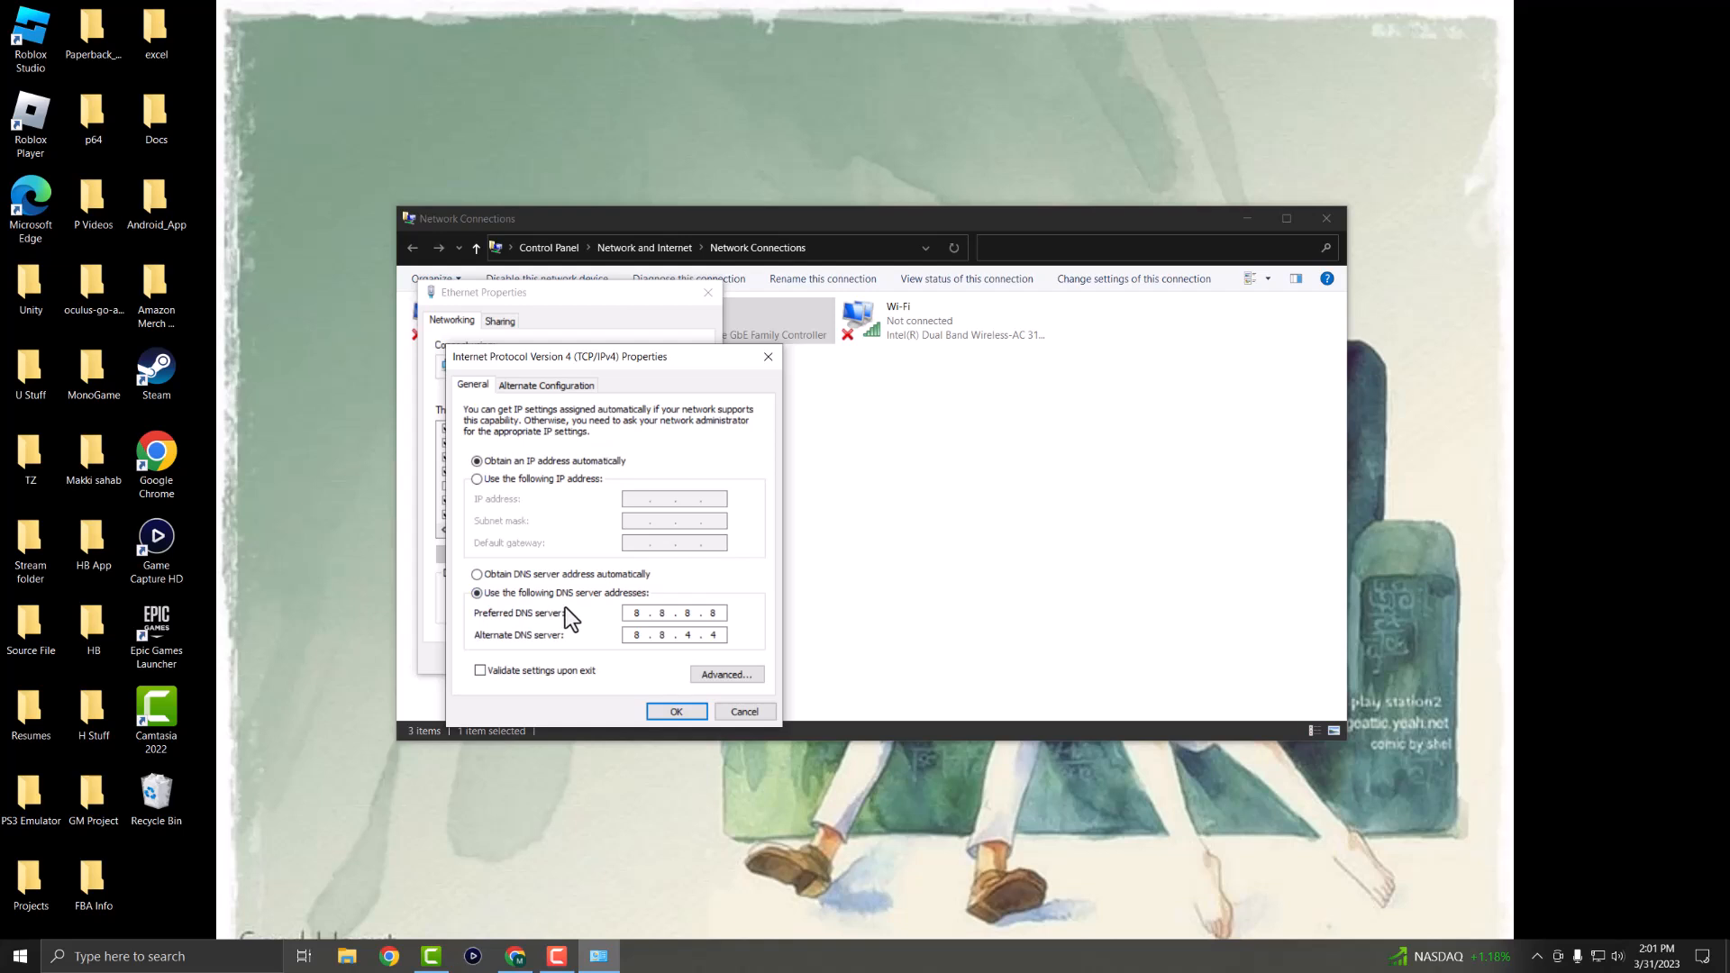
mouse_move(596, 643)
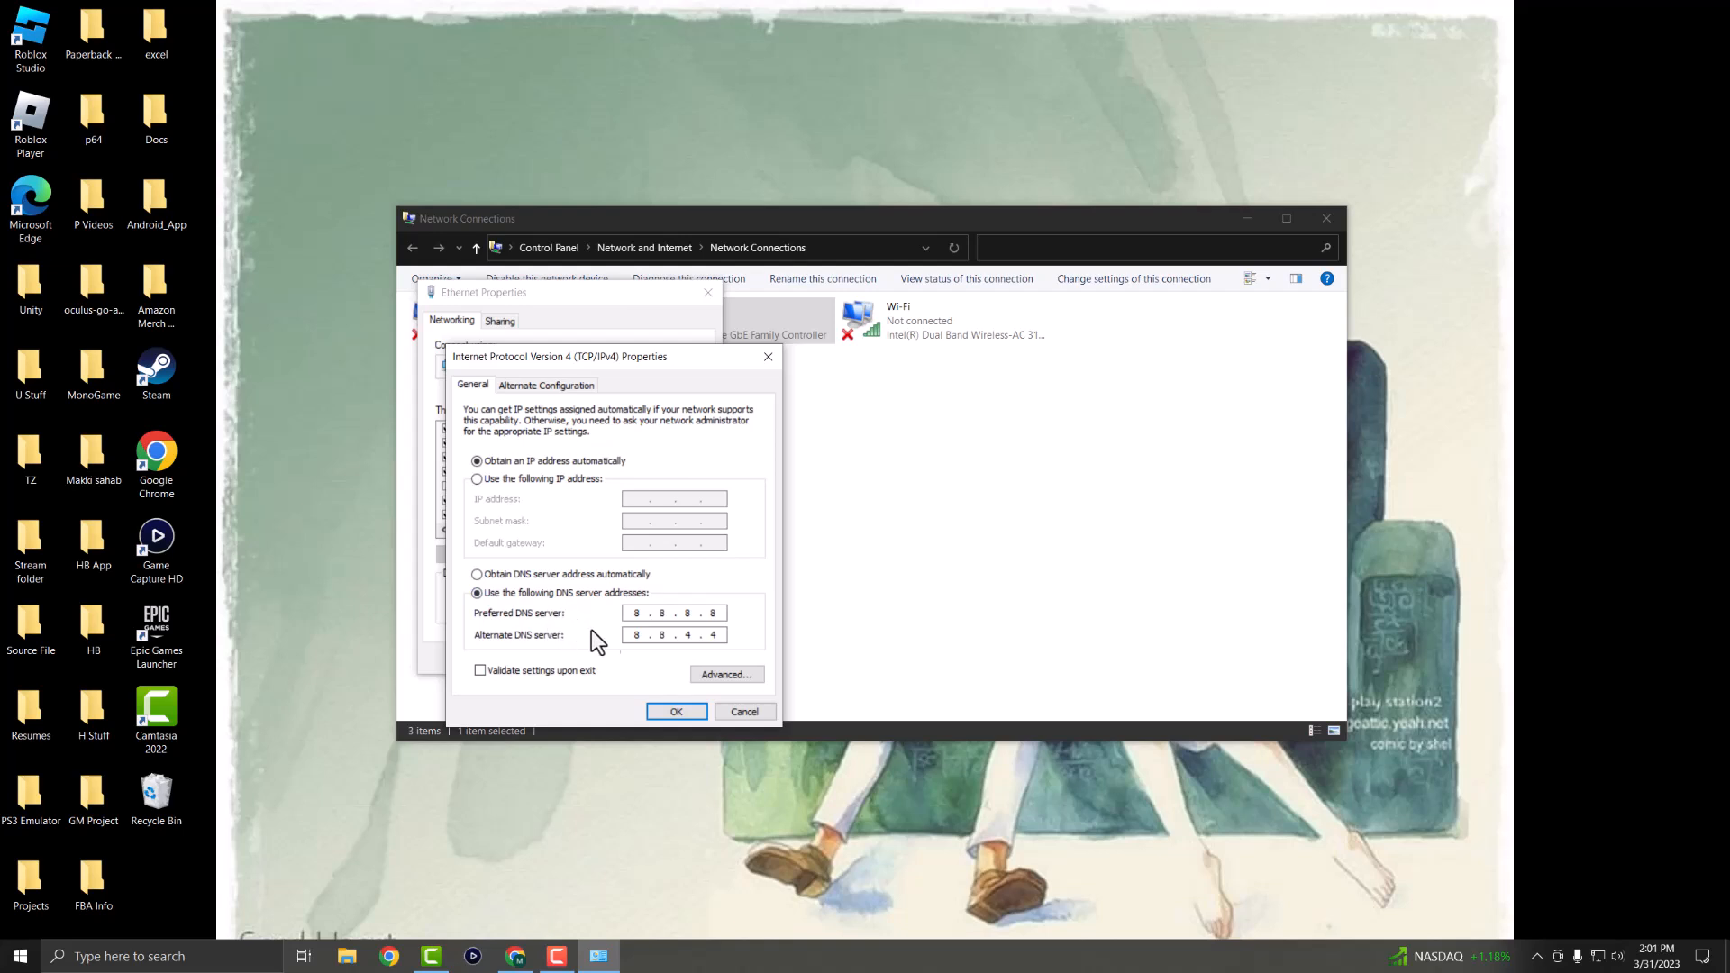
left_click(640, 612)
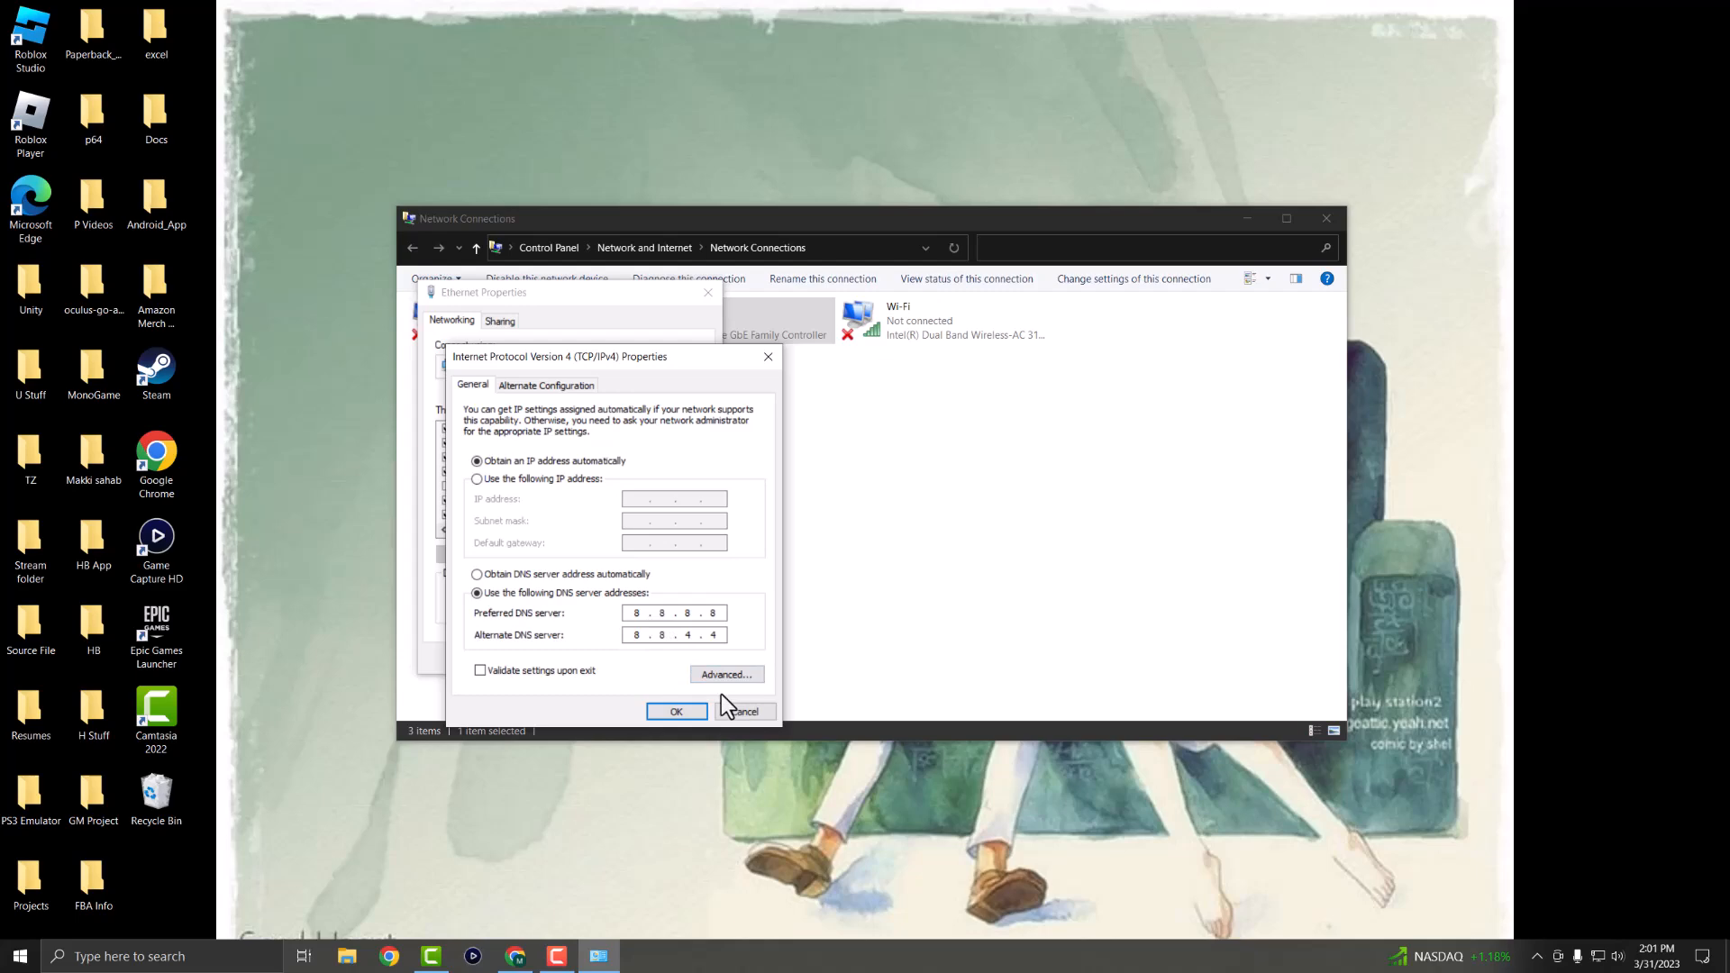
left_click(677, 711)
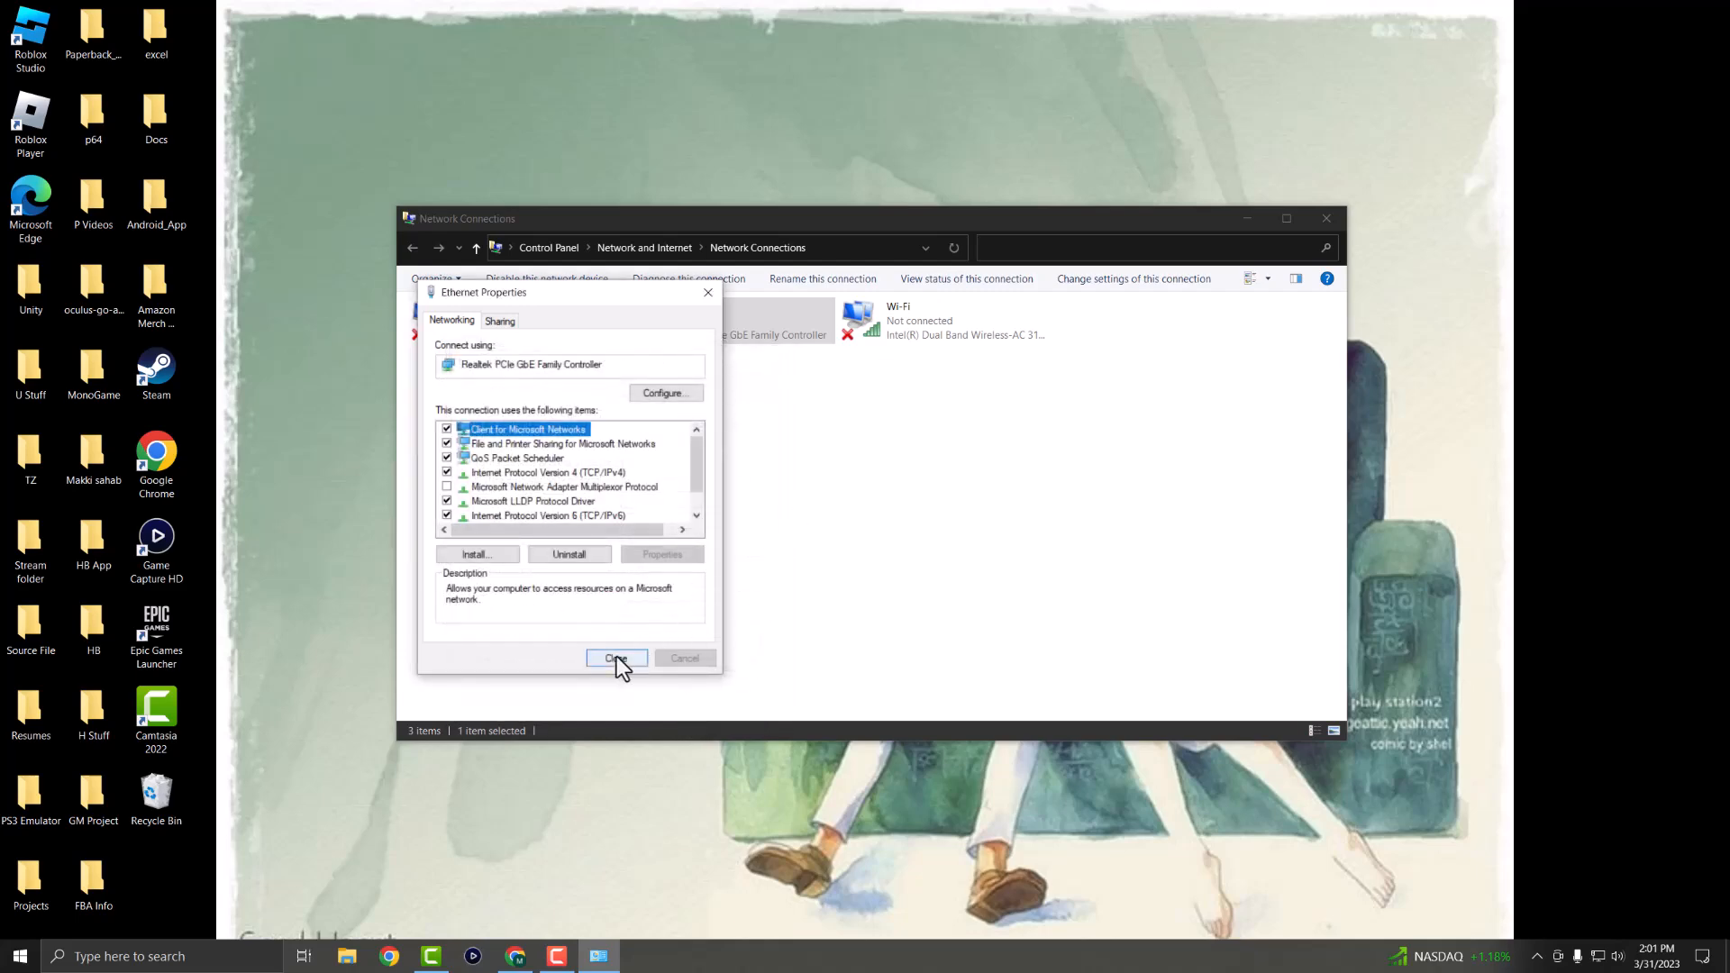
left_click(615, 657)
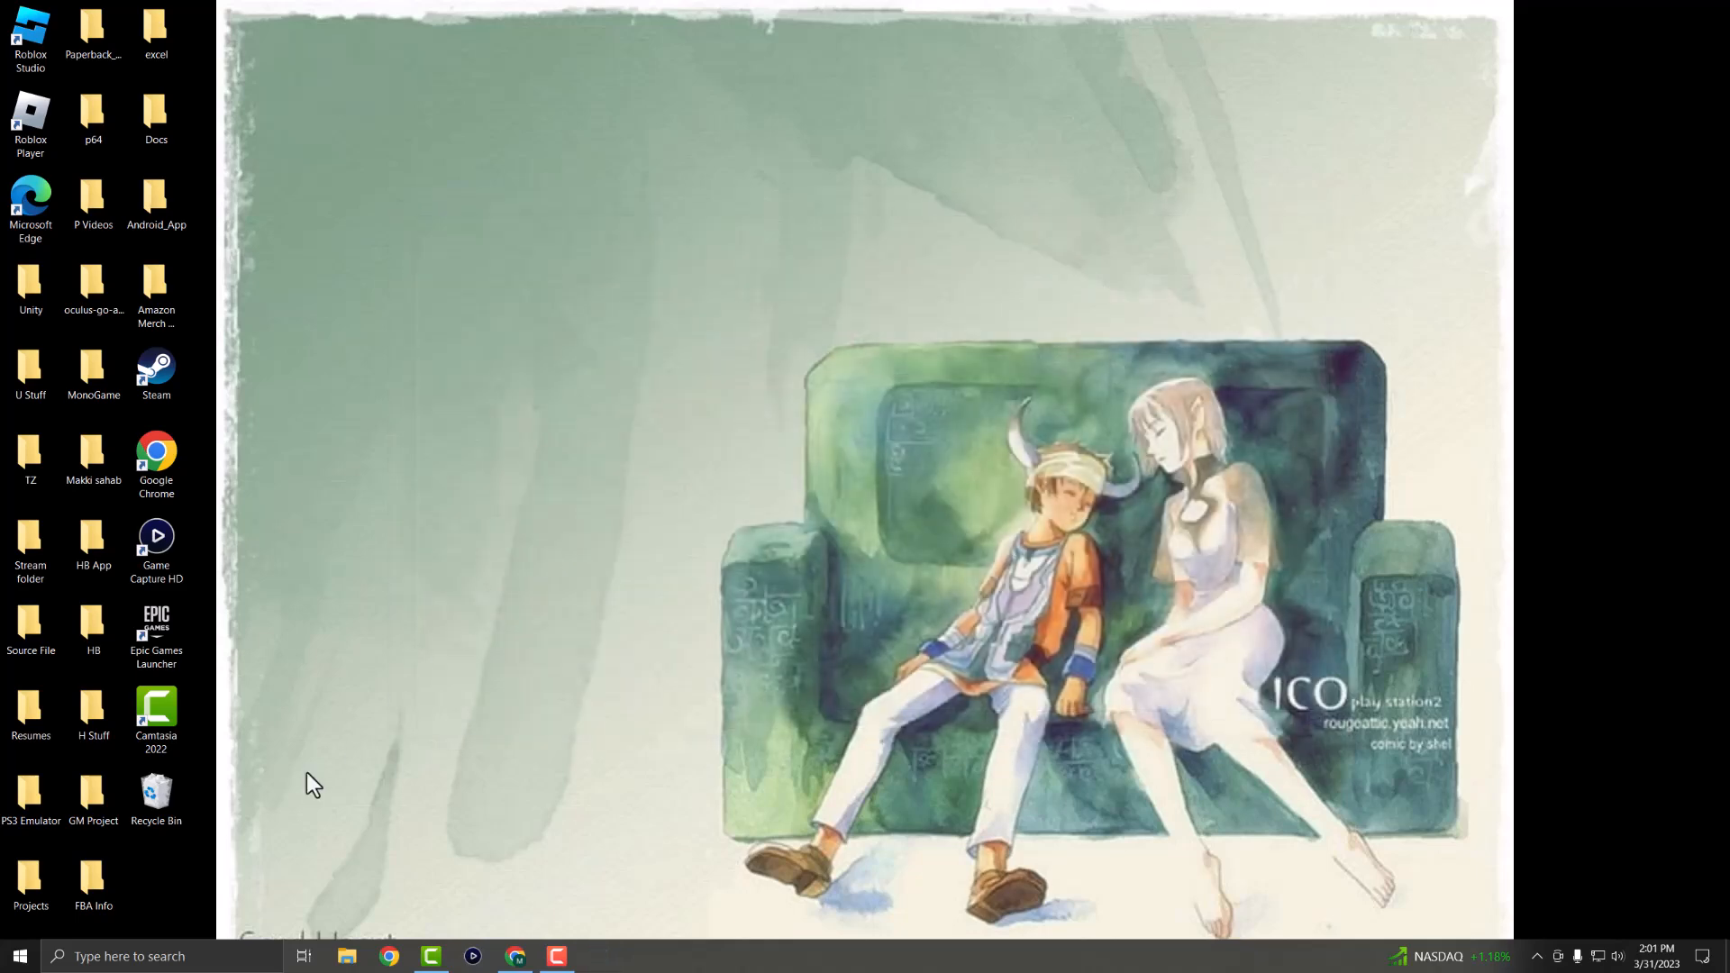
Run ipconfig /flushdns in Command Prompt to clear the DNS cache.
left_click(160, 955)
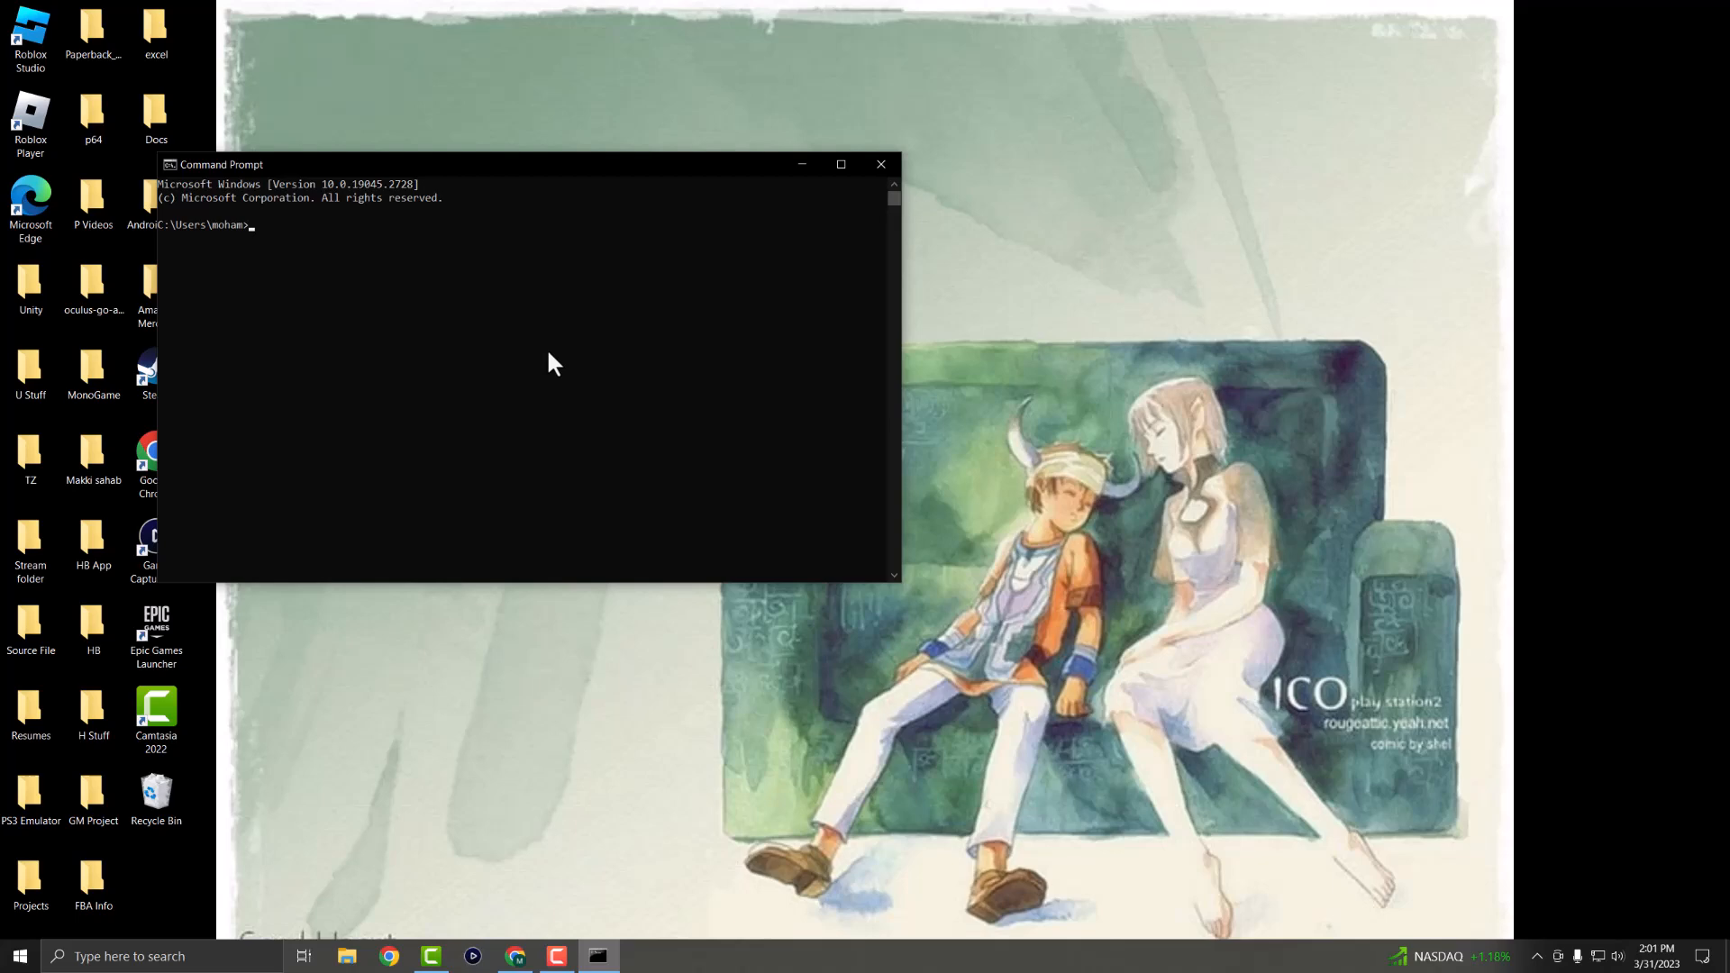
type("ipconfig /")
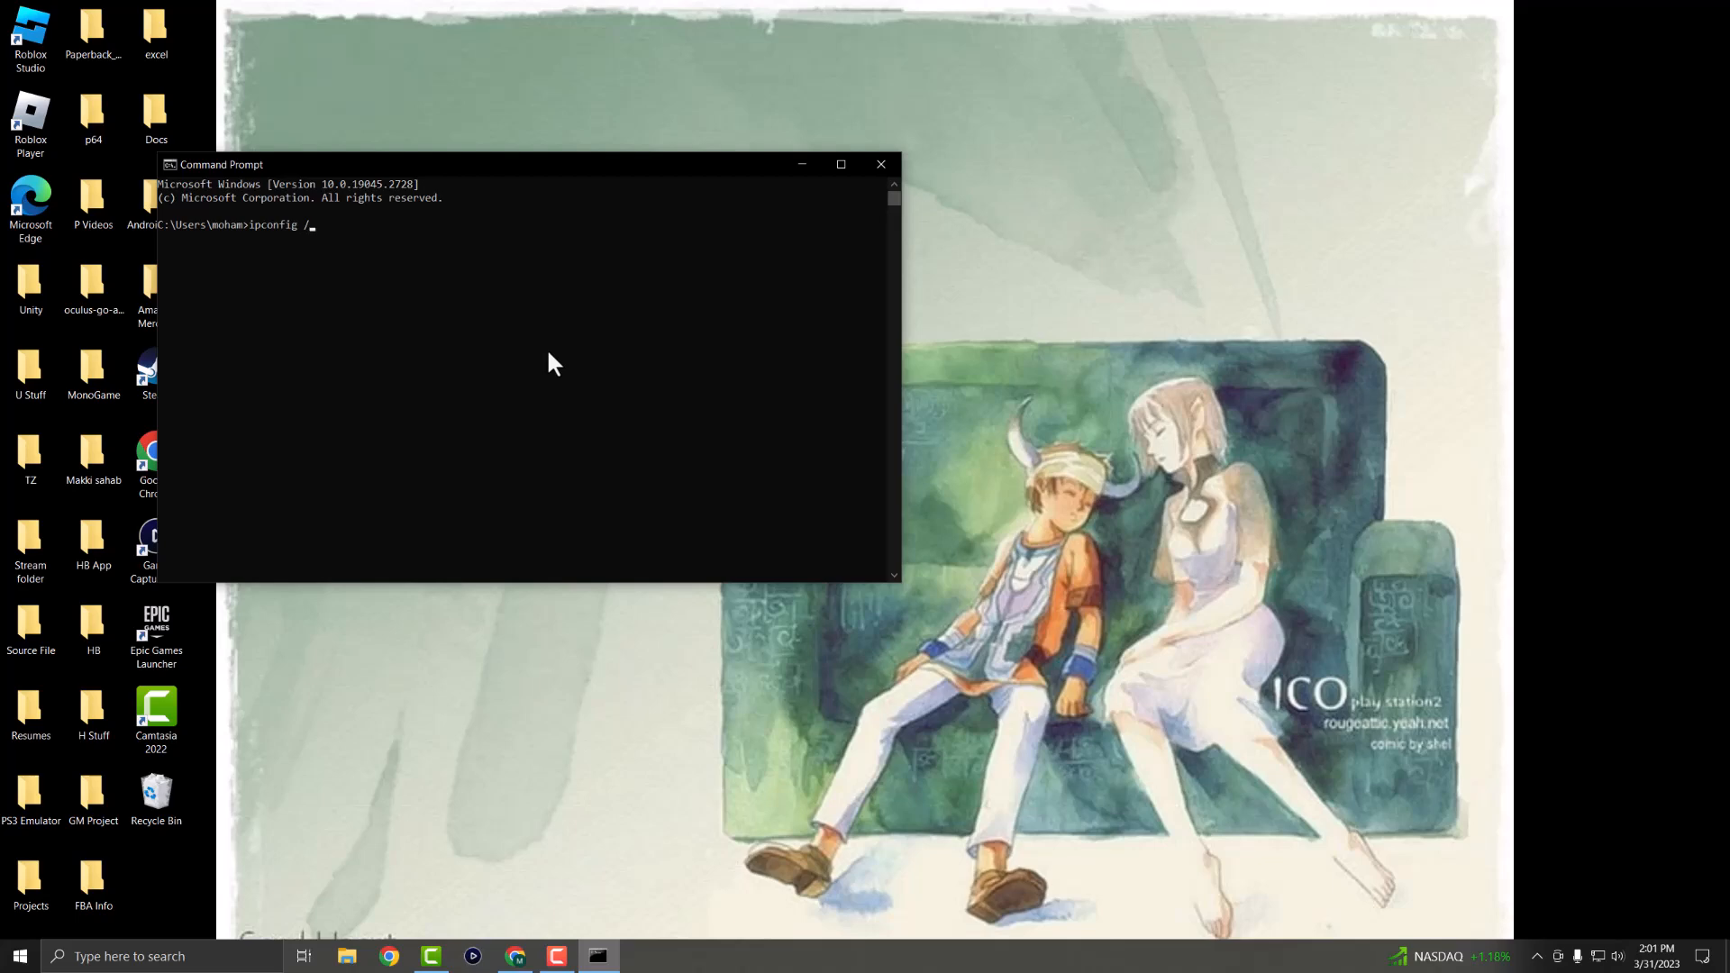
type("flsu")
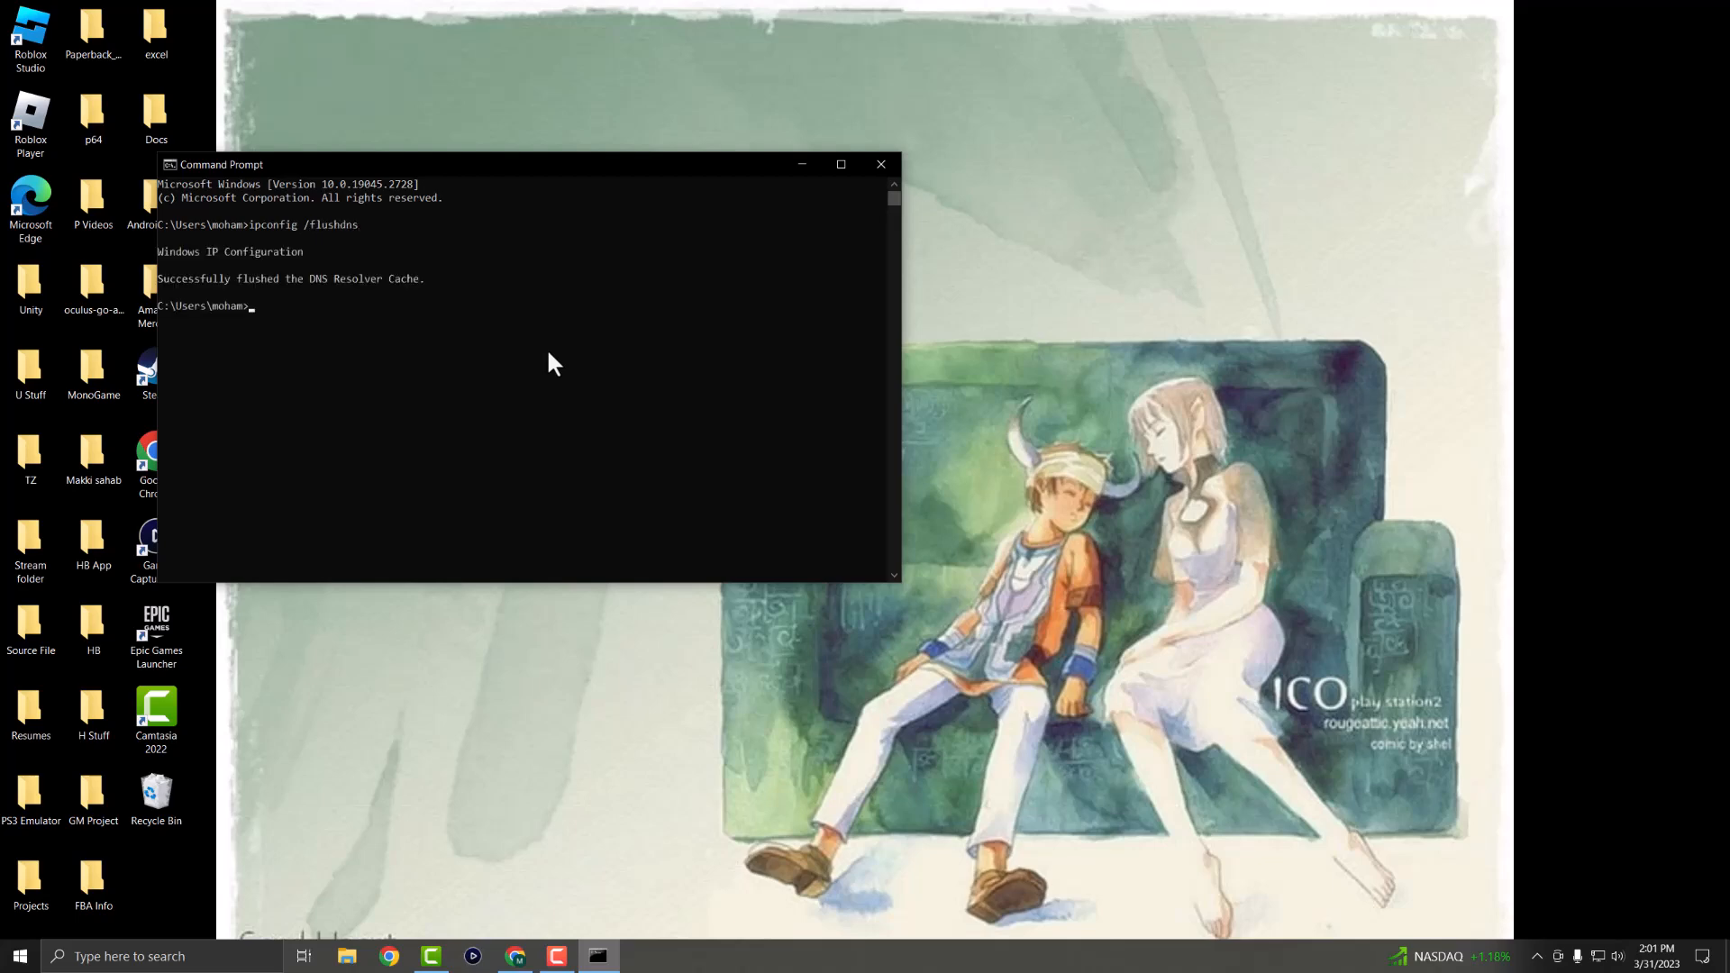
mouse_move(289, 292)
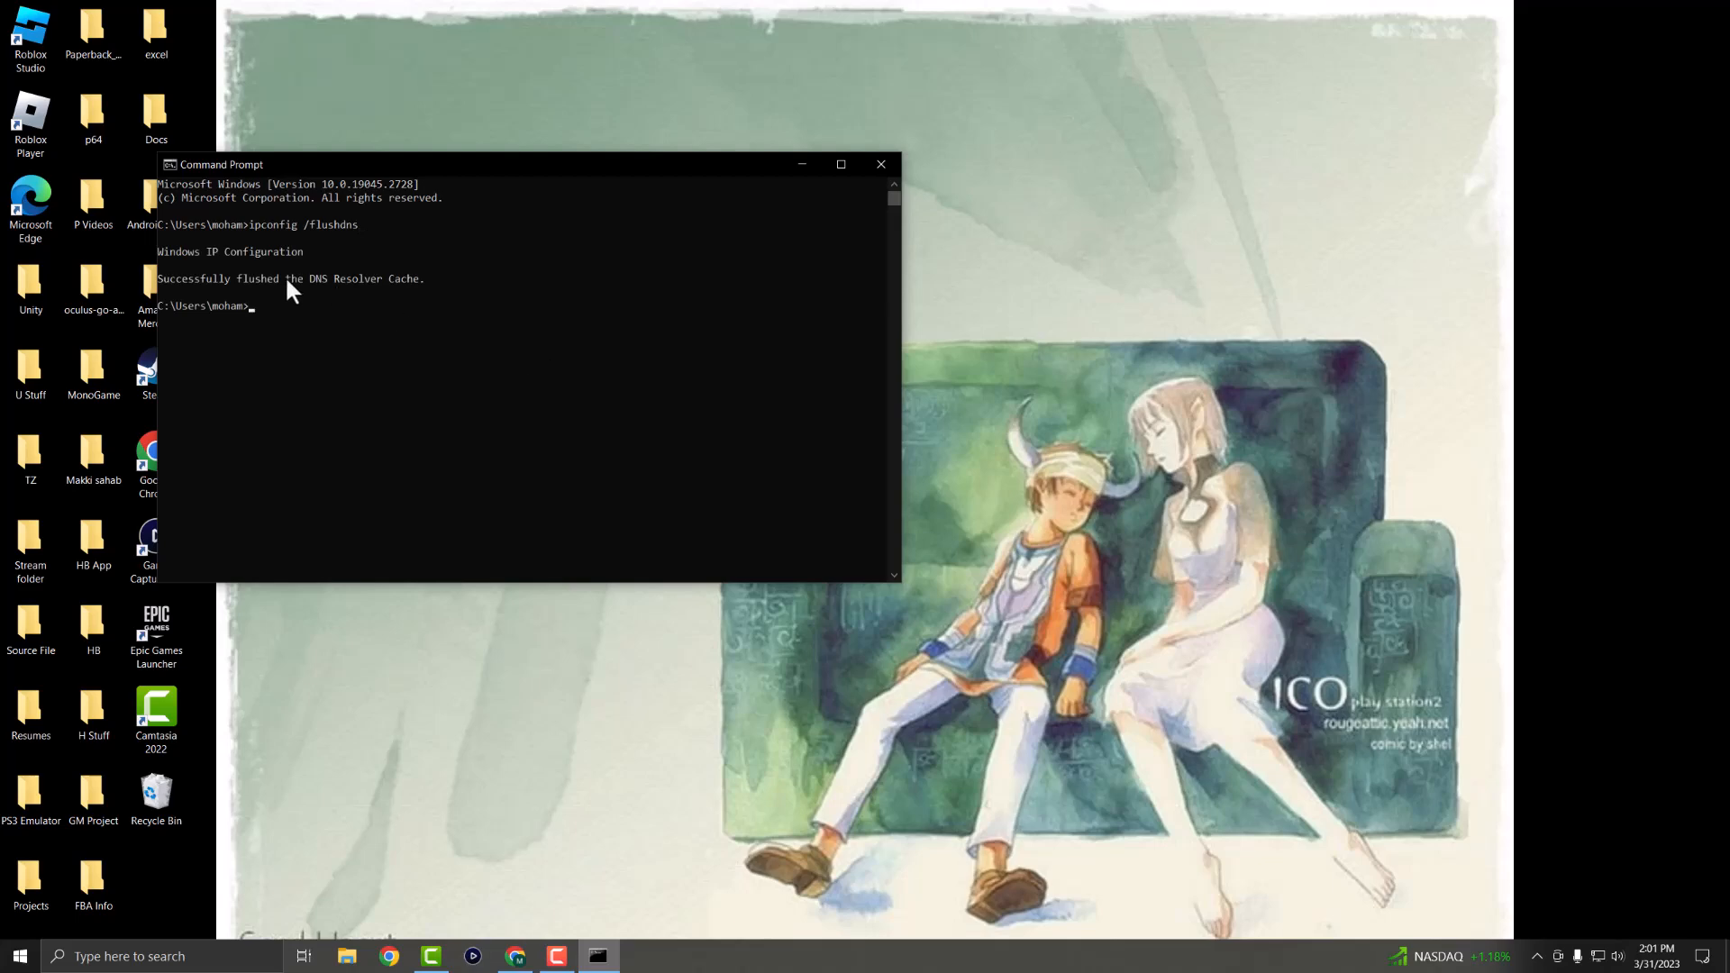
mouse_move(290, 295)
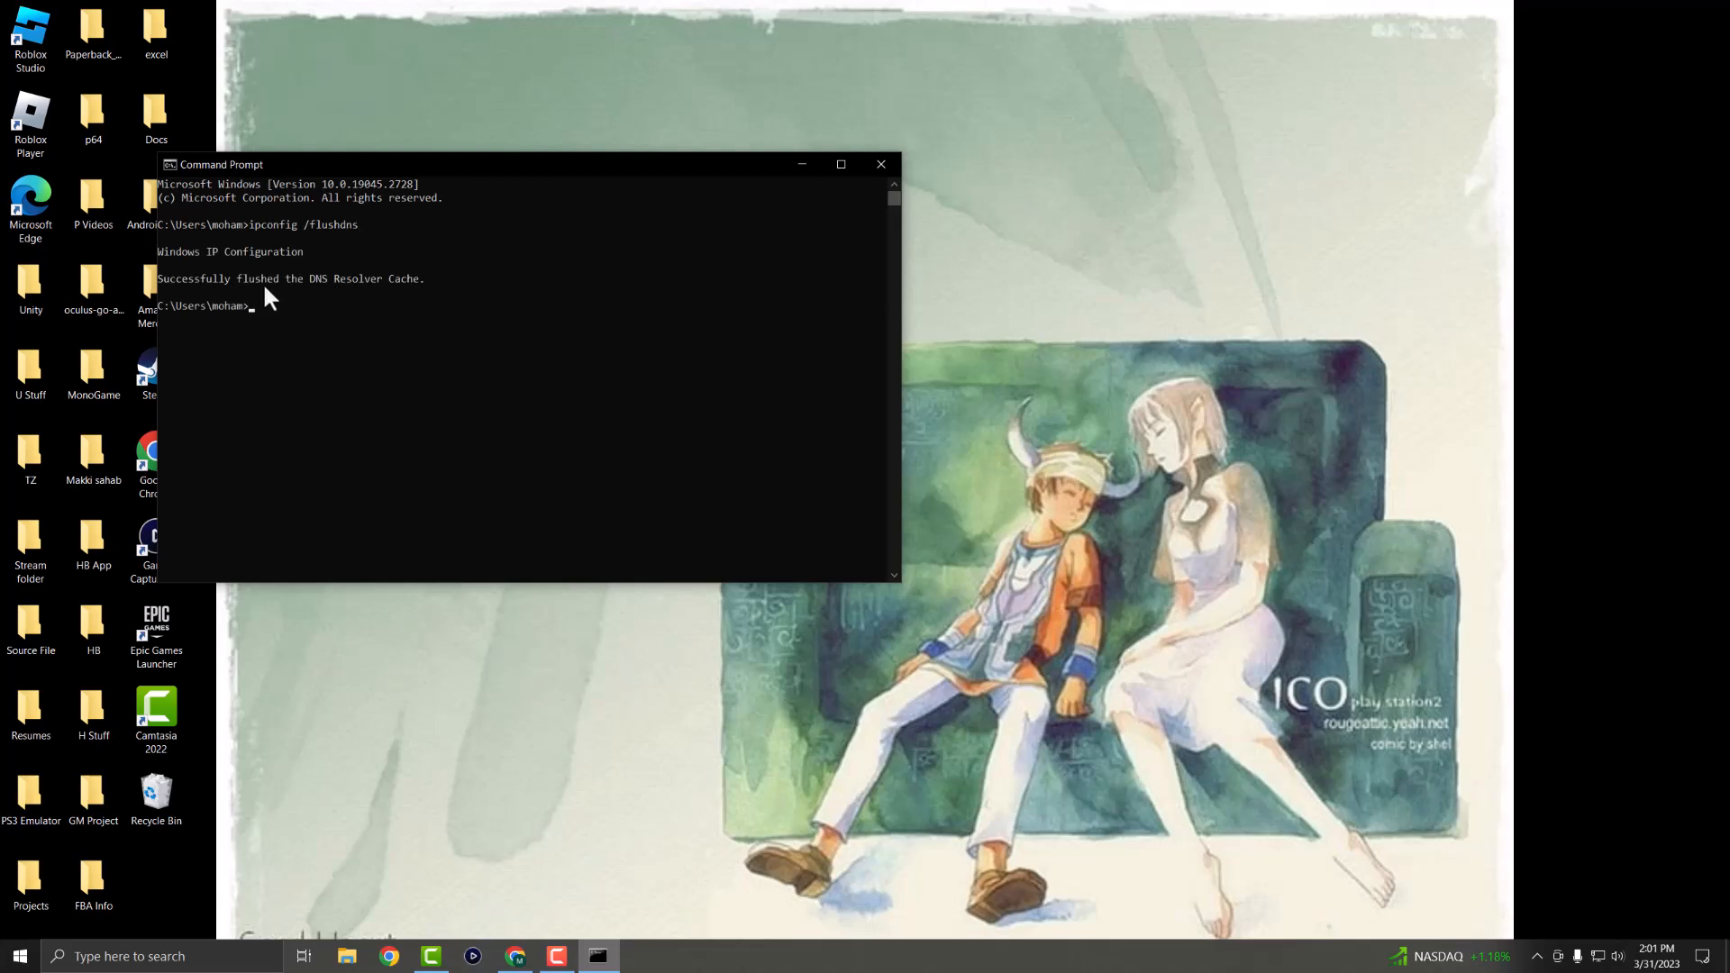
mouse_move(397, 294)
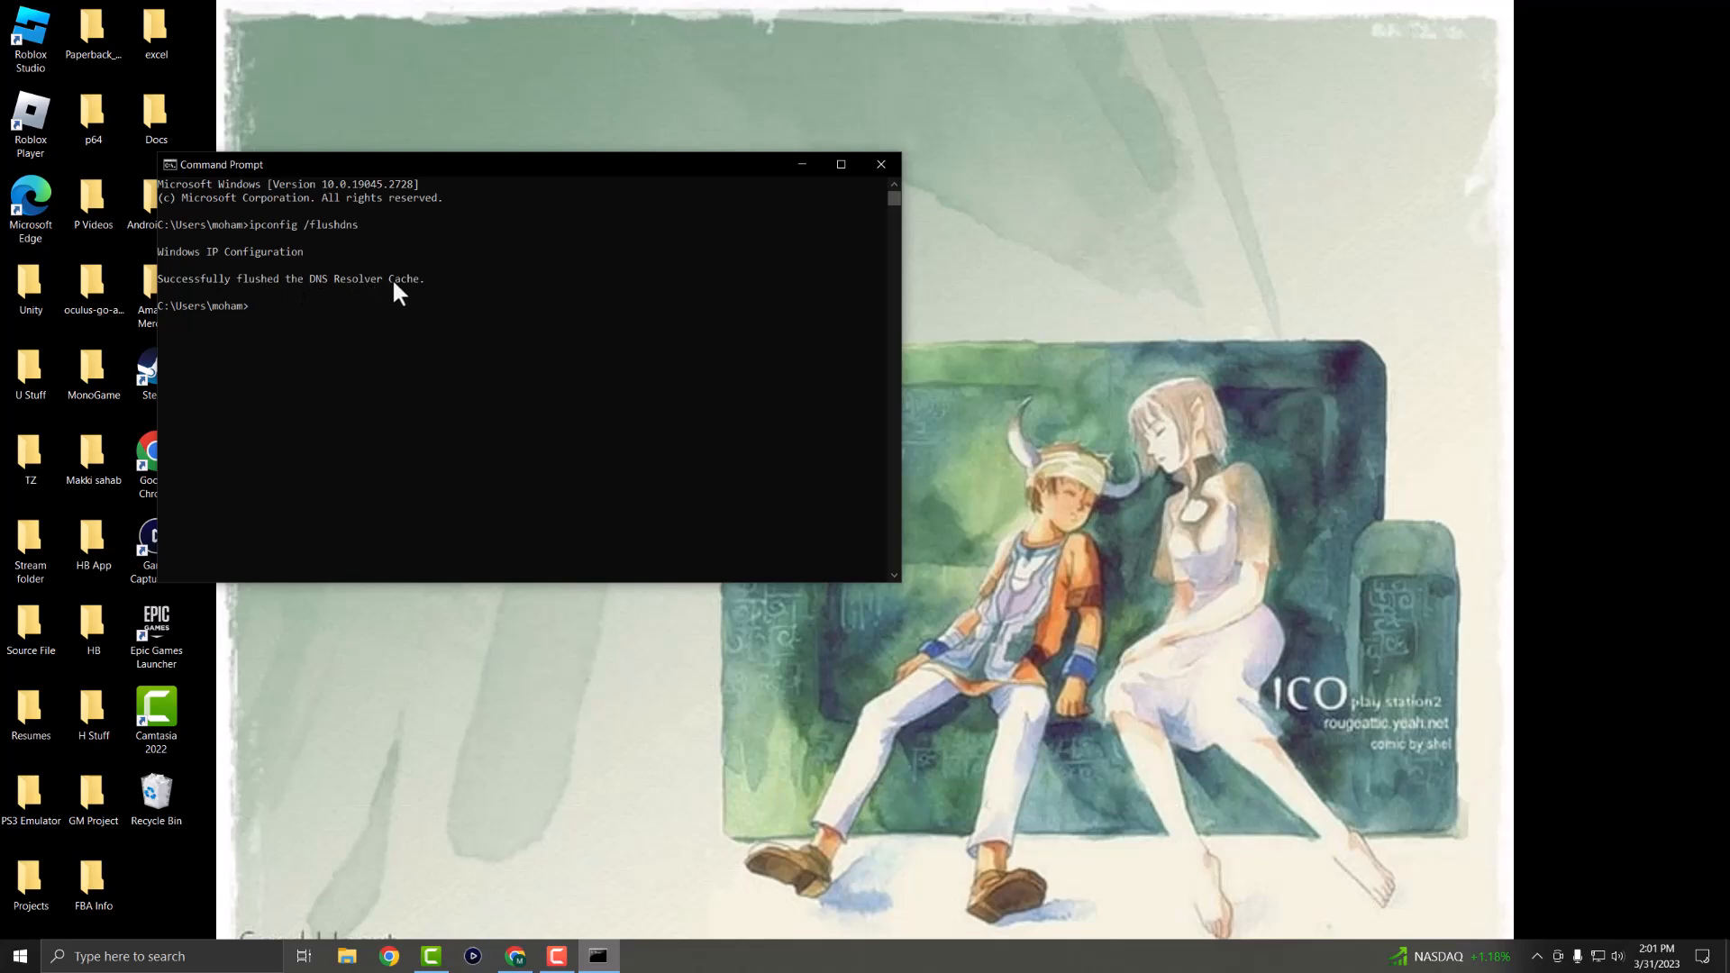
mouse_move(443, 296)
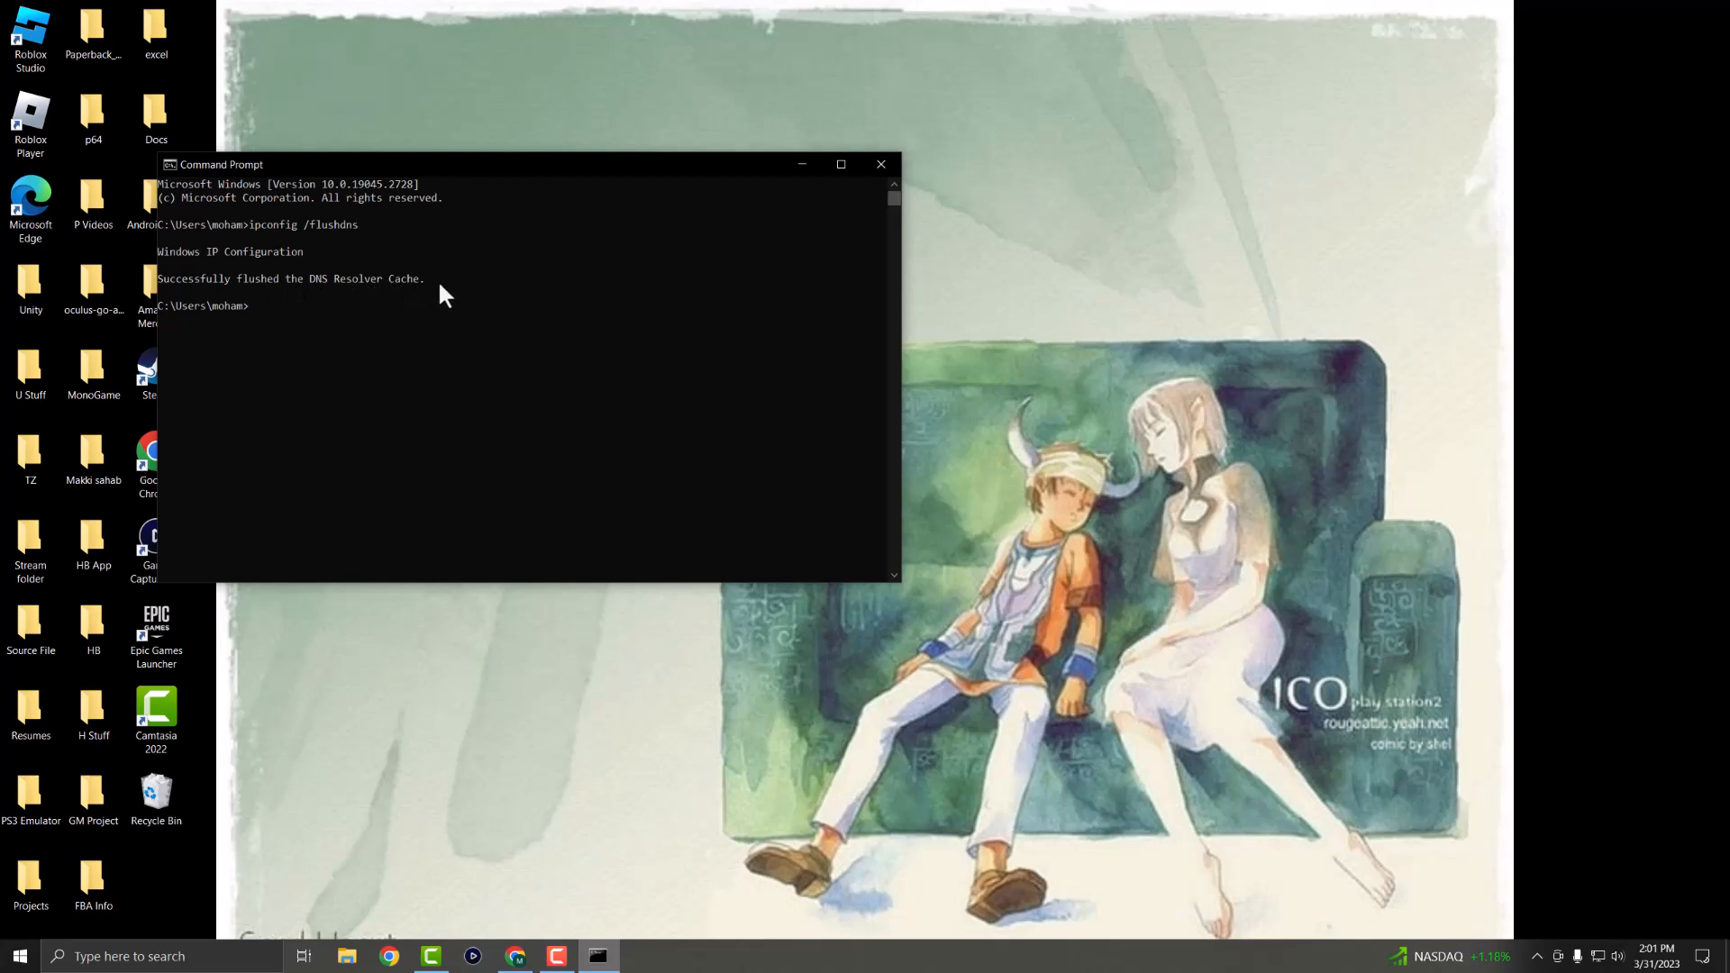